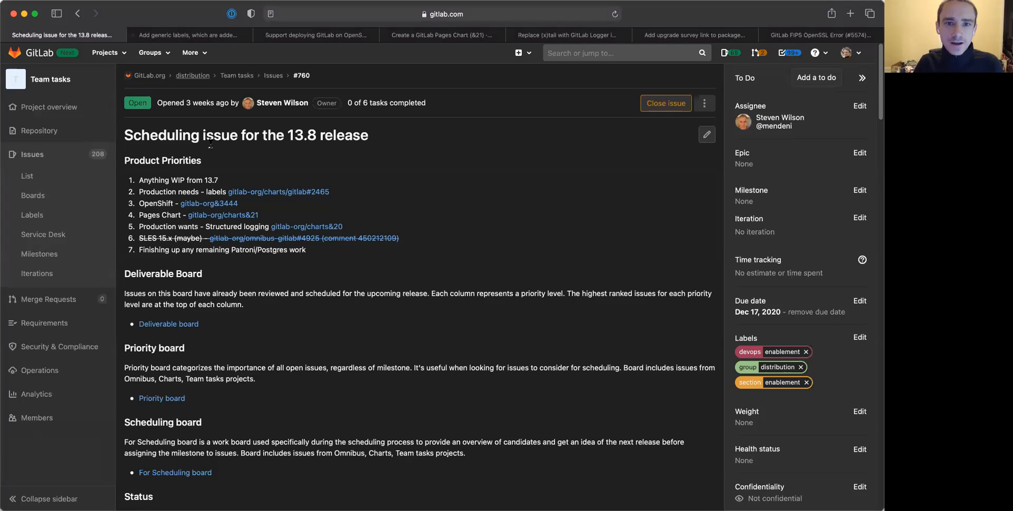
mouse_move(222, 214)
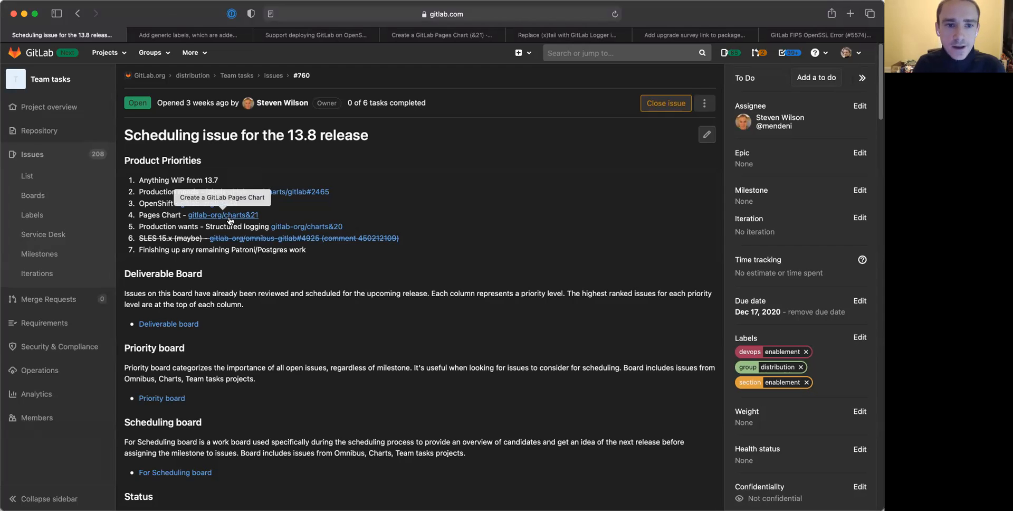
mouse_move(439, 197)
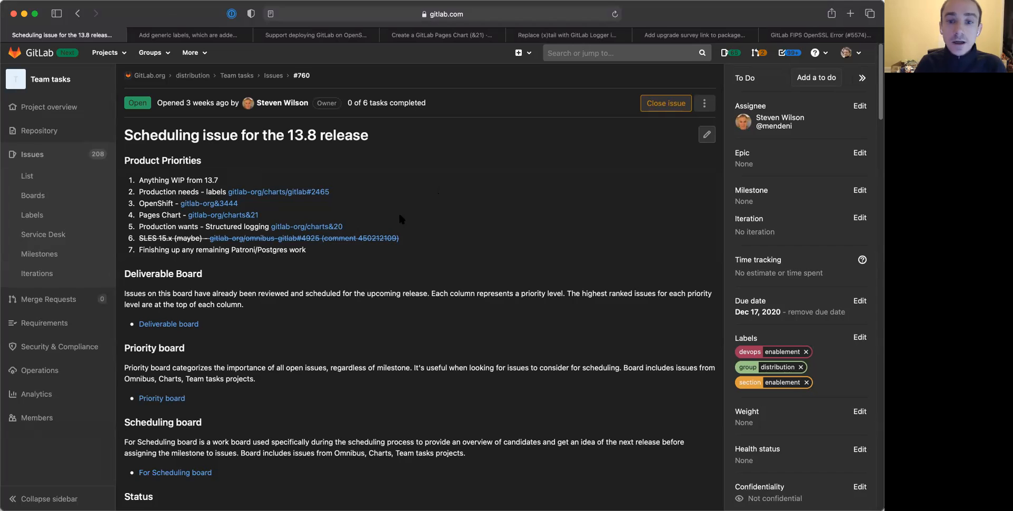
mouse_move(377, 222)
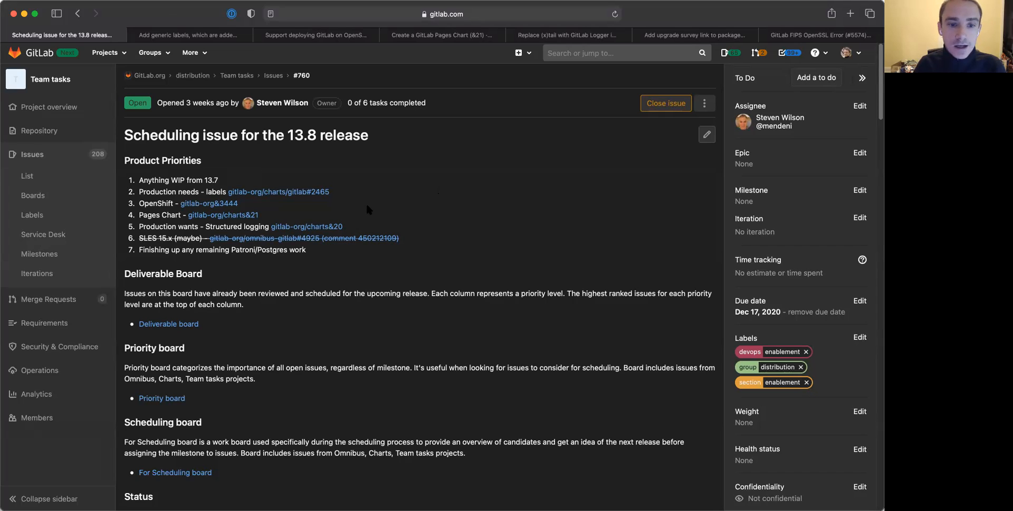
mouse_move(427, 179)
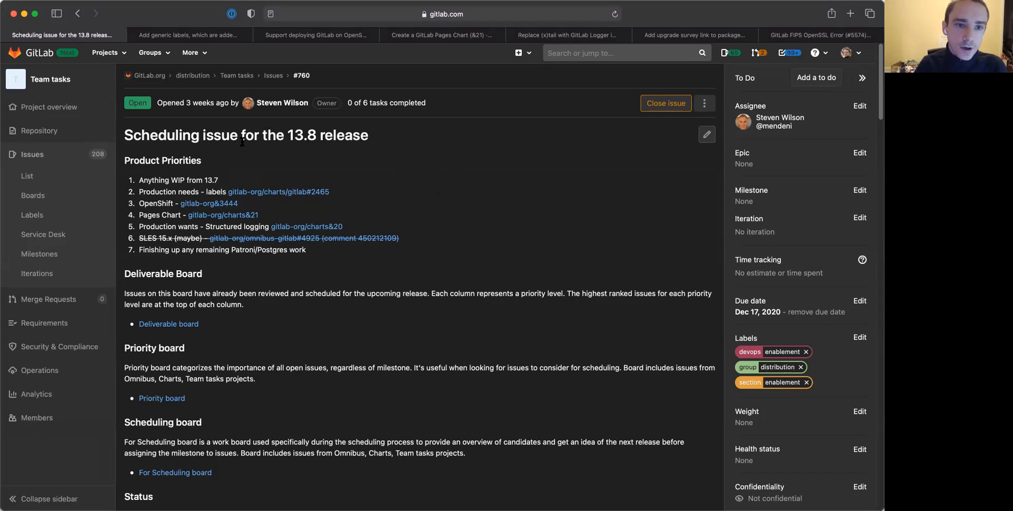
mouse_move(316, 168)
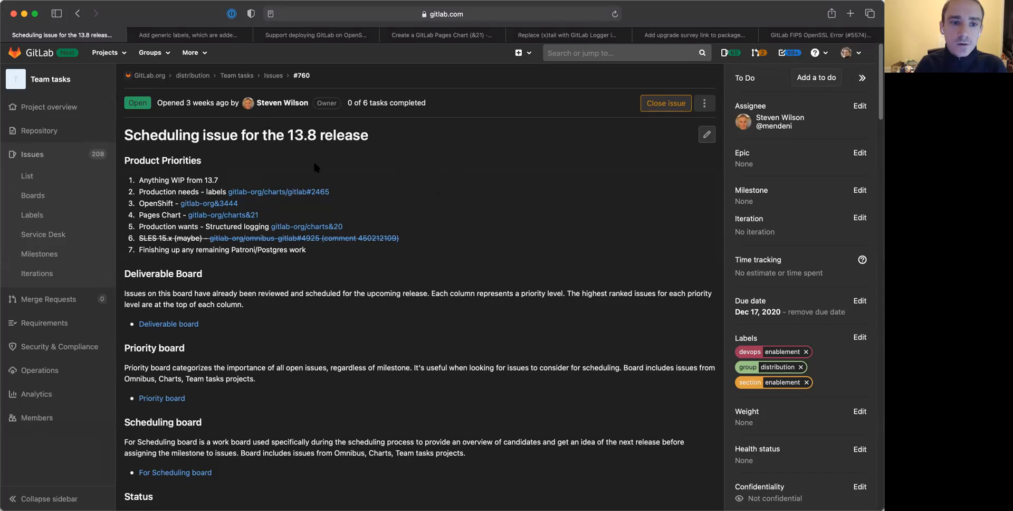
mouse_move(335, 214)
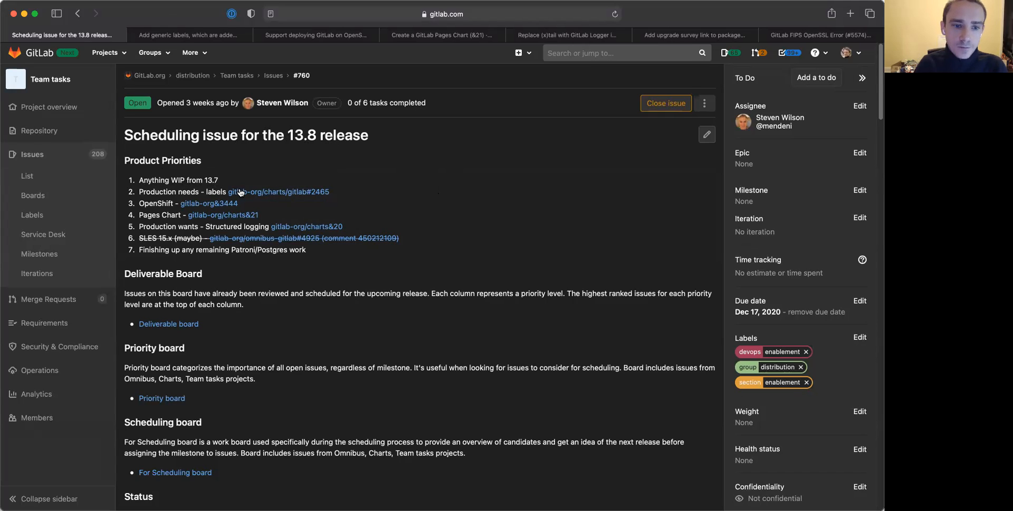
mouse_move(412, 237)
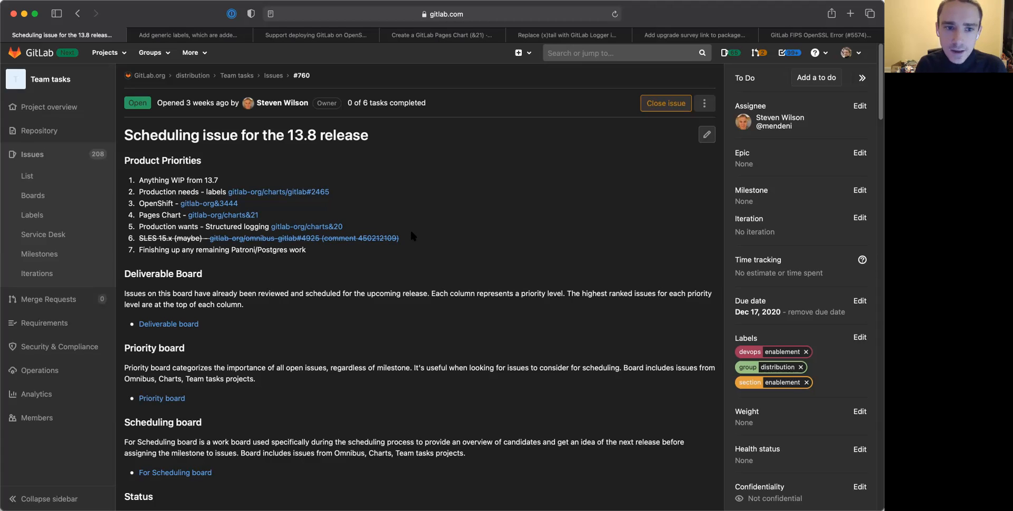
mouse_move(304, 203)
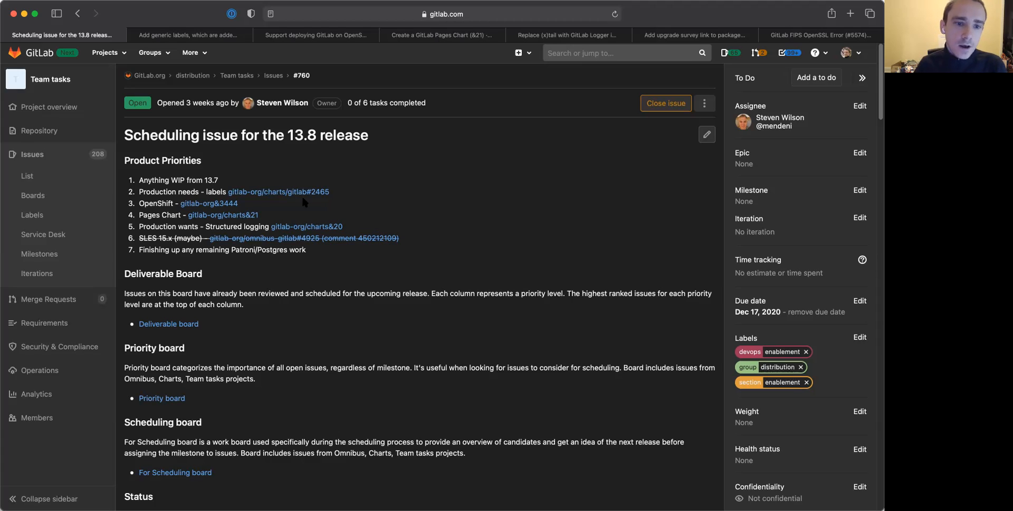
mouse_move(164, 190)
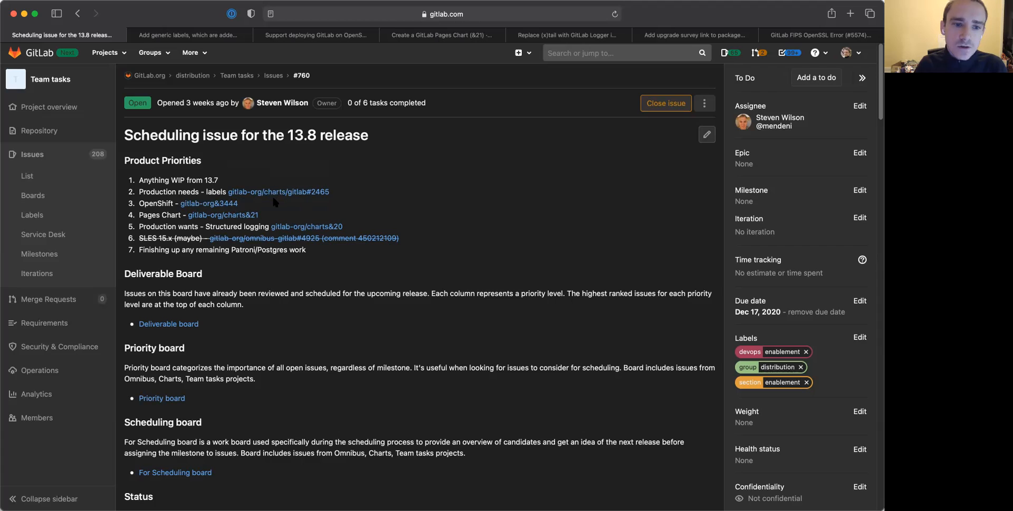
mouse_move(190, 53)
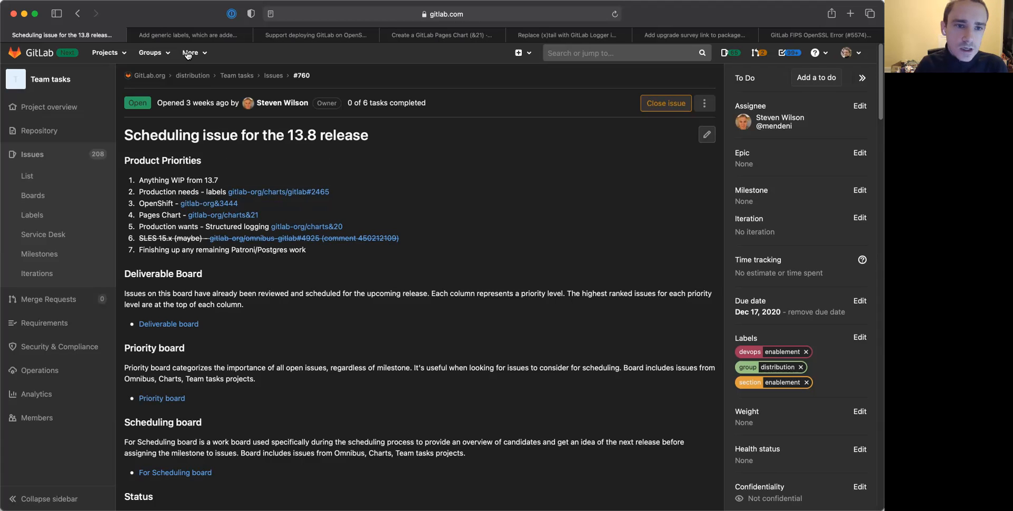
- Review Chart issue #2465 and highlight lines of the proposed global labels YAML configuration
click(189, 35)
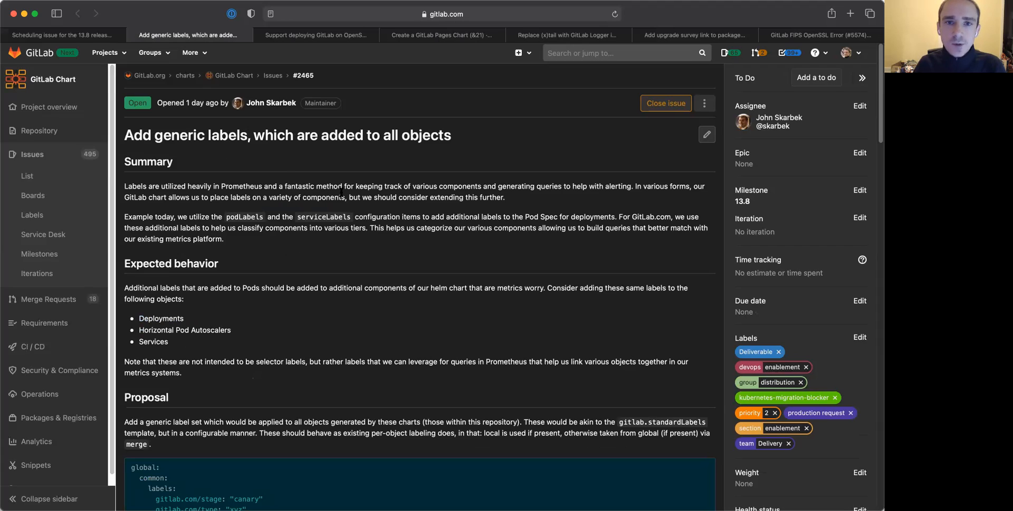
mouse_move(327, 208)
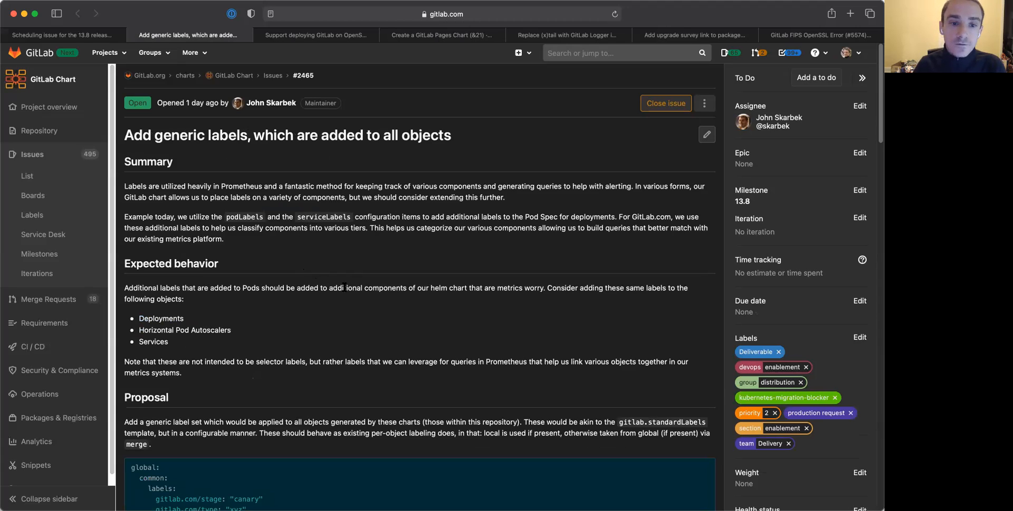
scroll(down, 3)
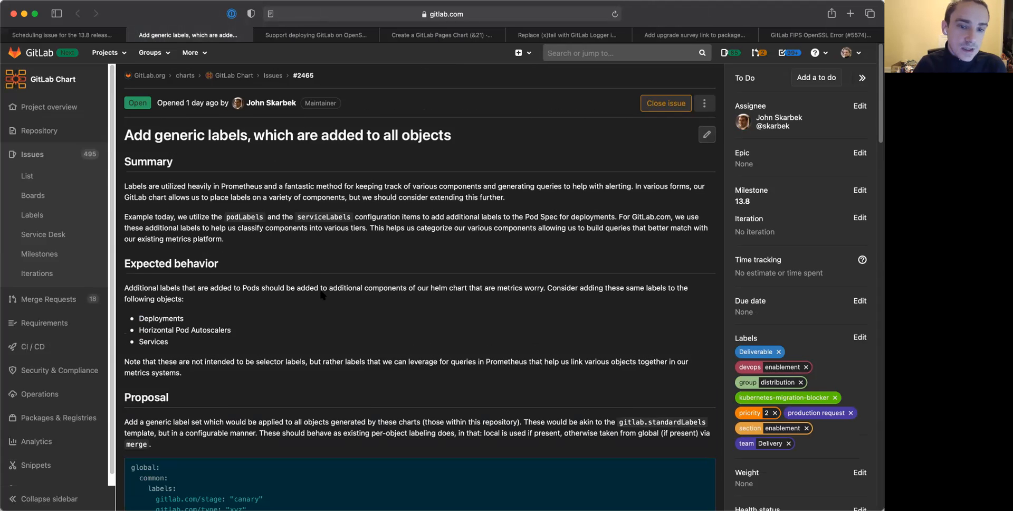
mouse_move(317, 267)
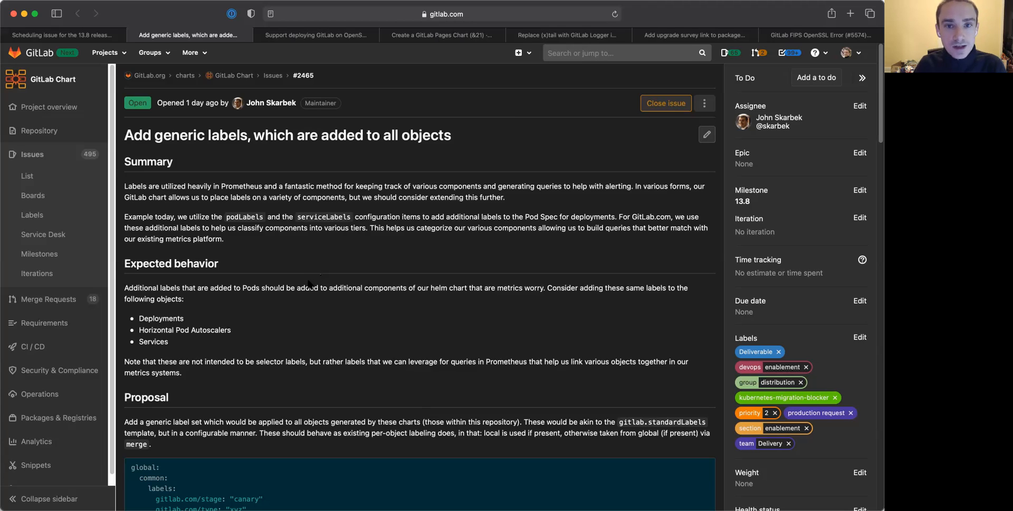
scroll(down, 3)
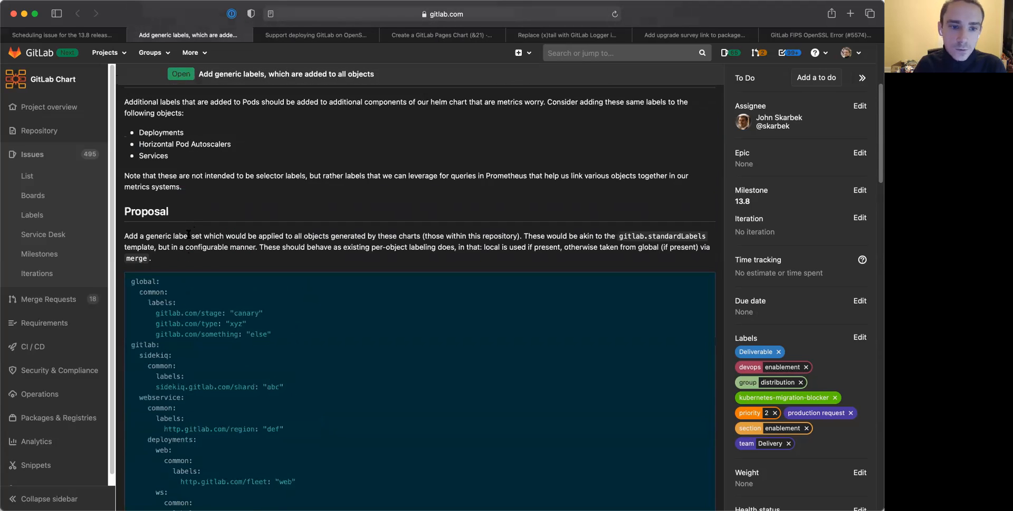
drag(158, 313, 271, 334)
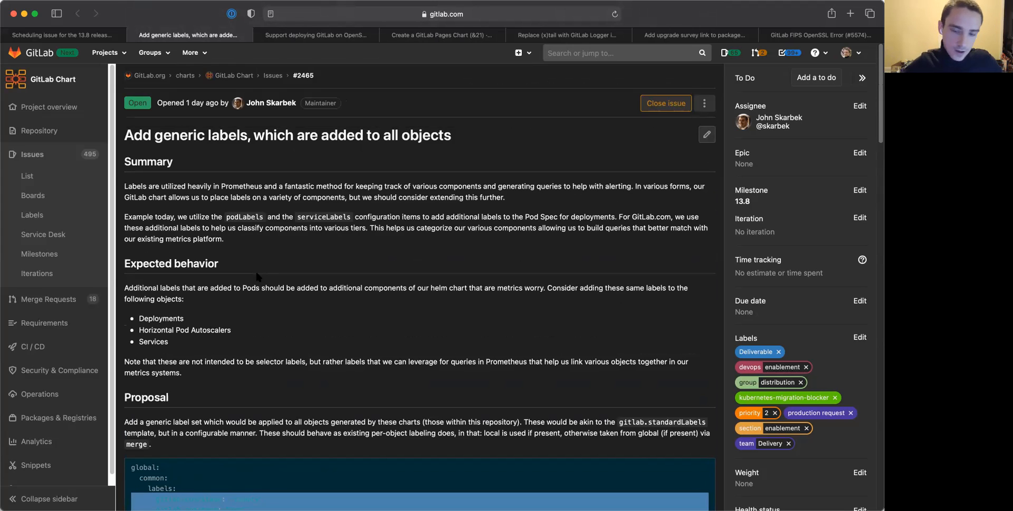
mouse_move(304, 260)
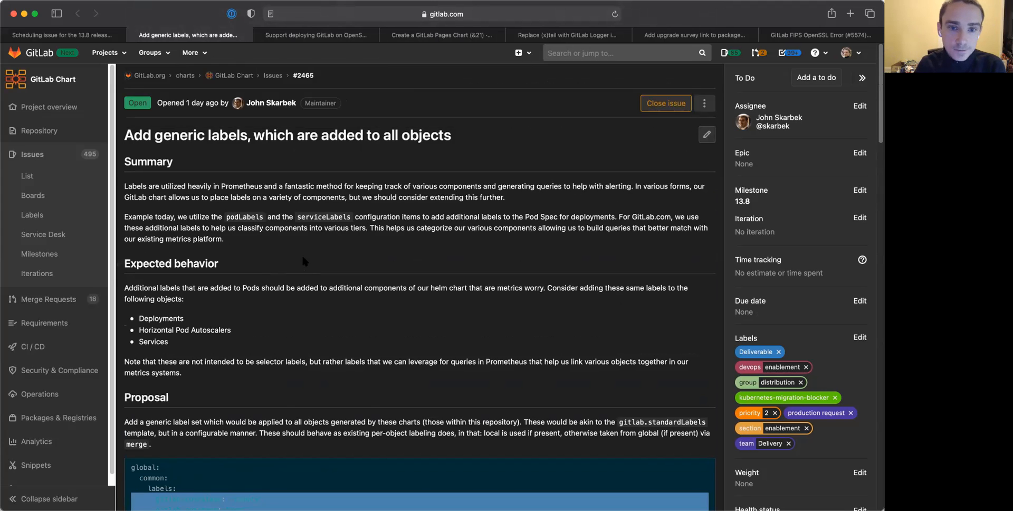
scroll(down, 3)
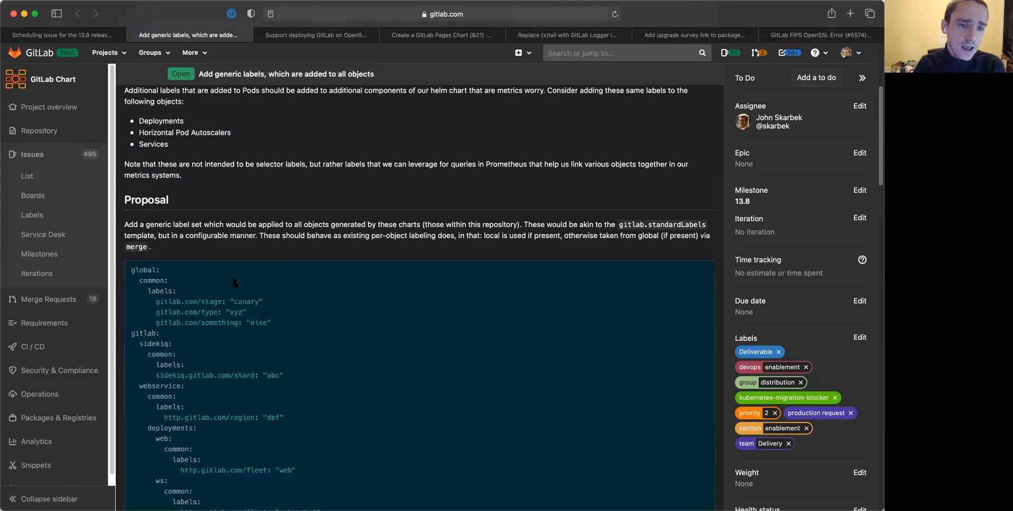
drag(154, 300, 272, 322)
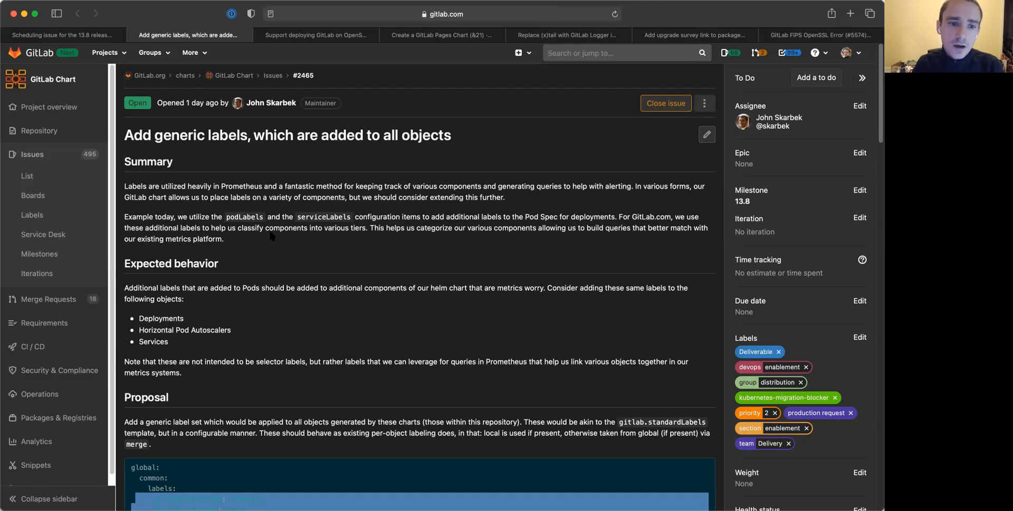
mouse_move(262, 252)
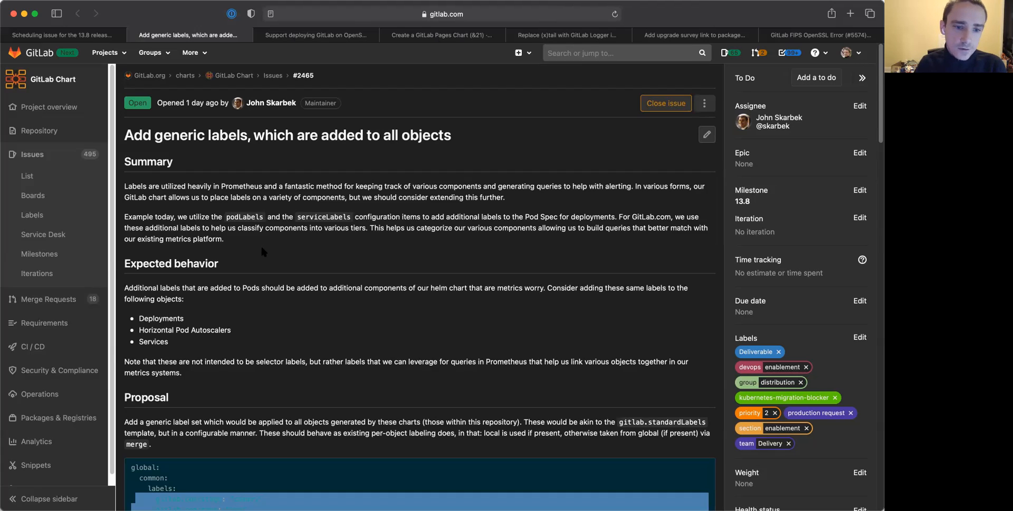
mouse_move(315, 45)
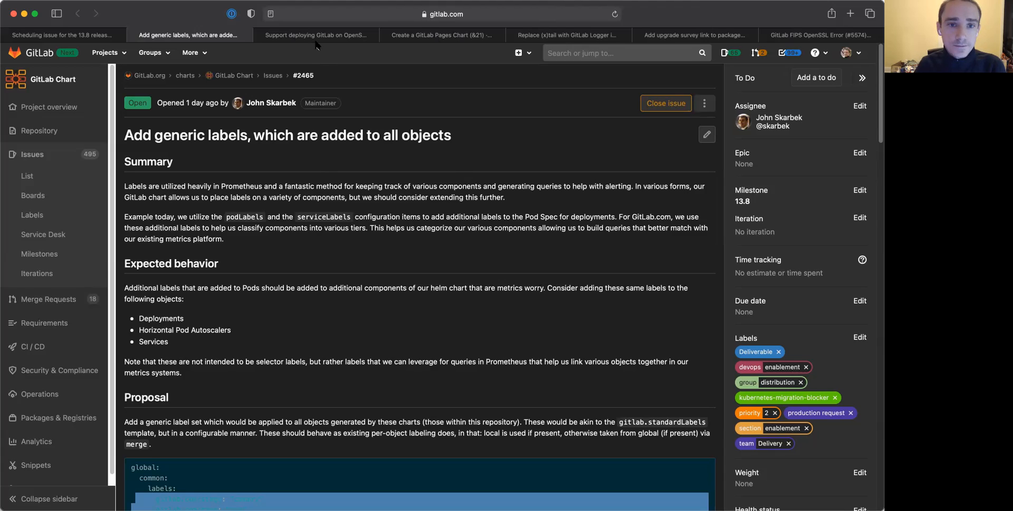
- In the OpenShift Beta epic &3444, expand the RedHat registry image certification epic's child issues
click(315, 35)
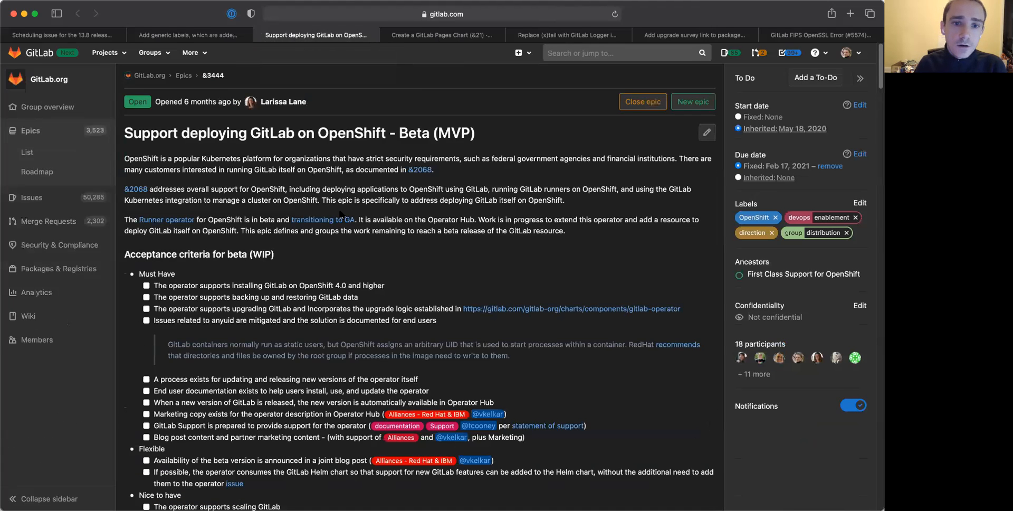
scroll(down, 3)
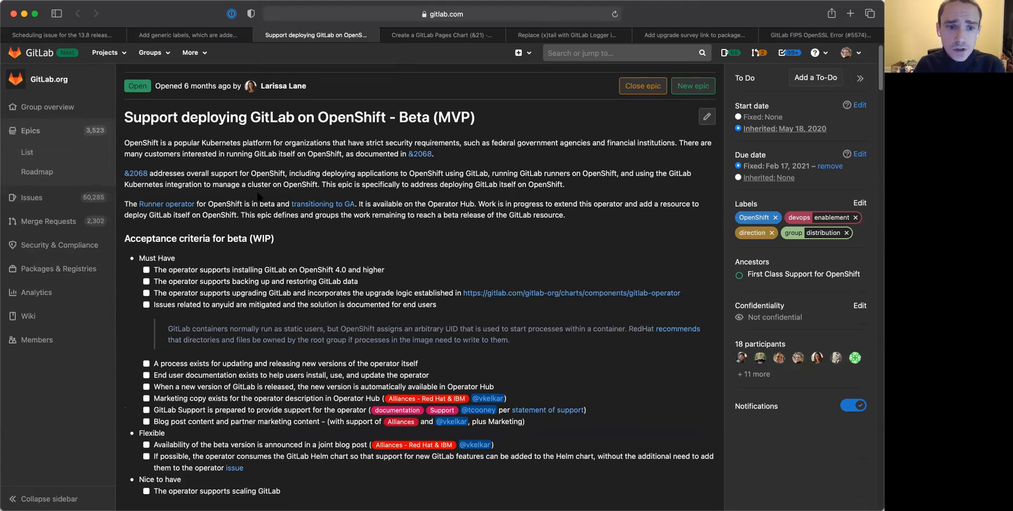
scroll(down, 3)
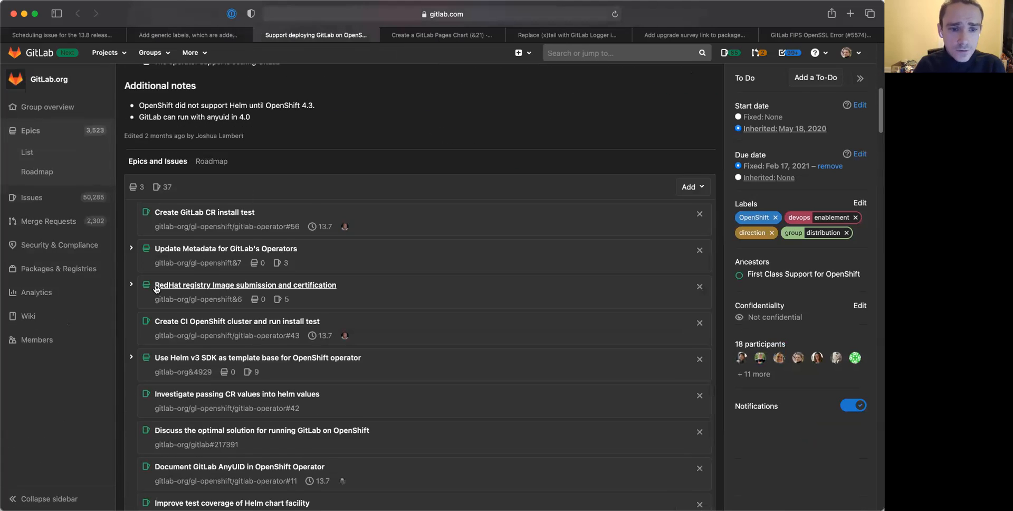
scroll(down, 3)
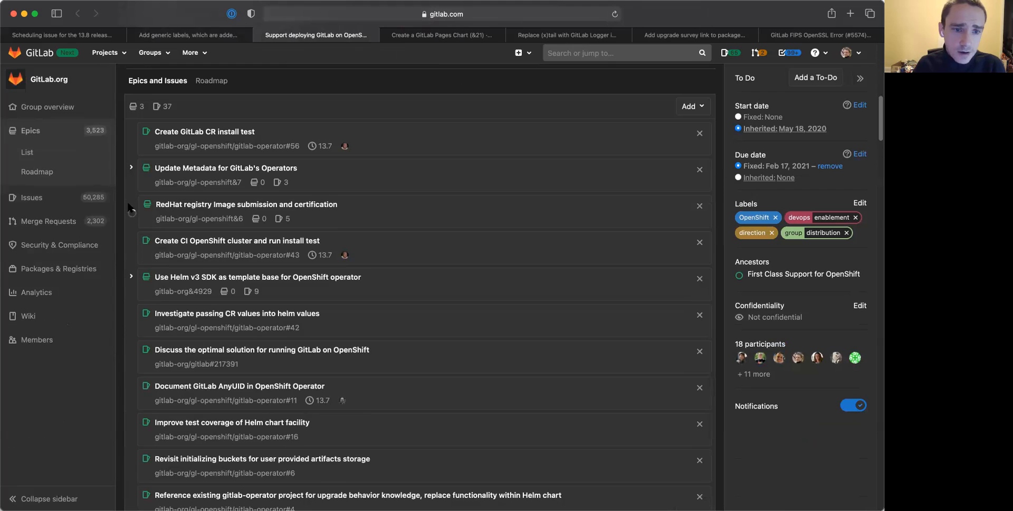
click(131, 204)
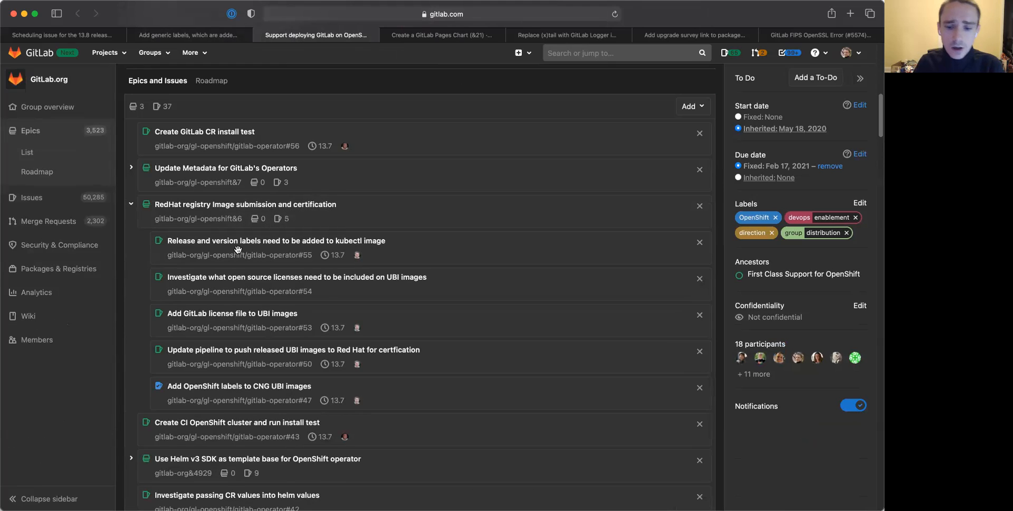
mouse_move(223, 257)
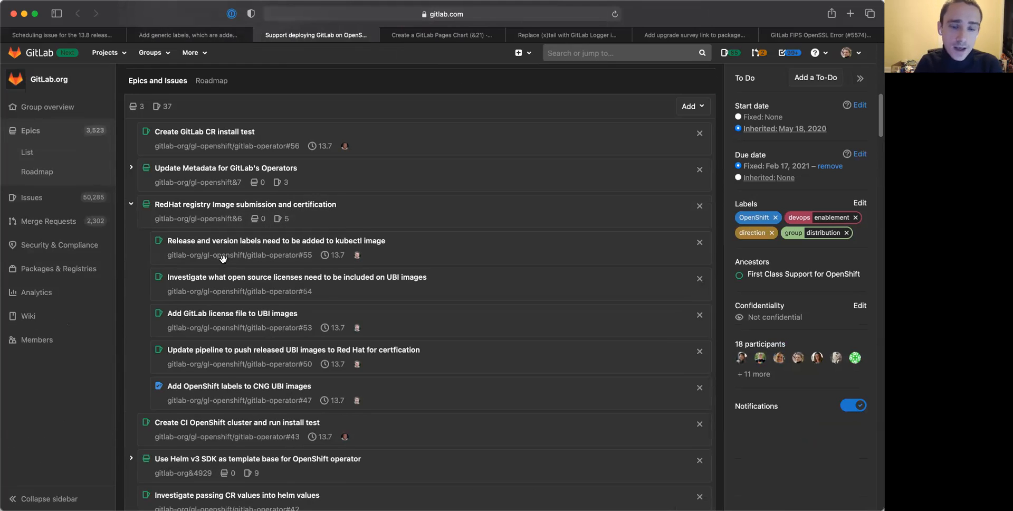
mouse_move(414, 221)
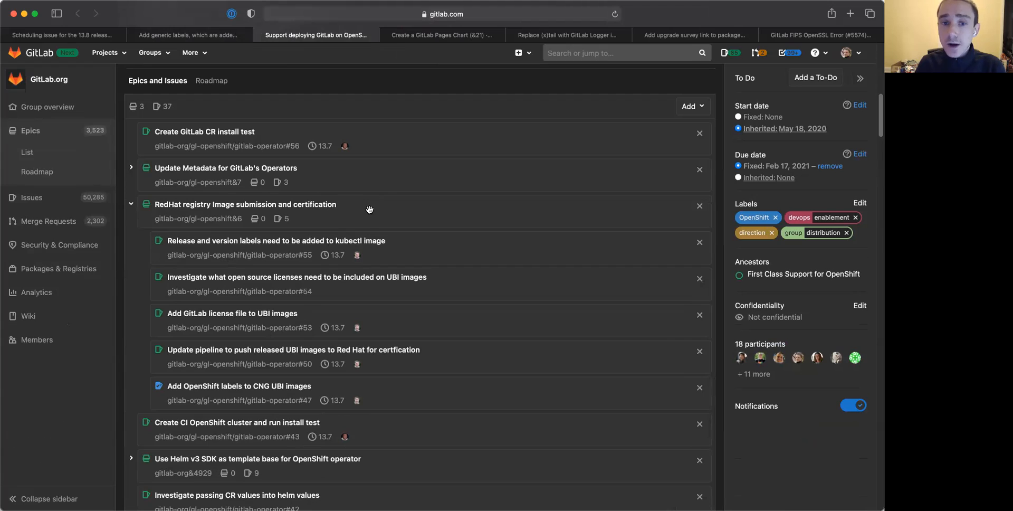
mouse_move(262, 253)
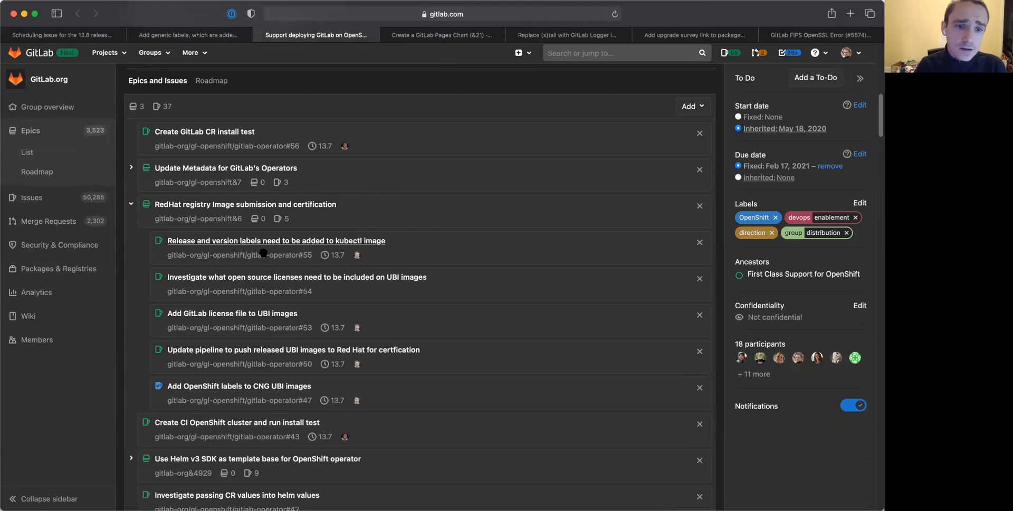
mouse_move(244, 204)
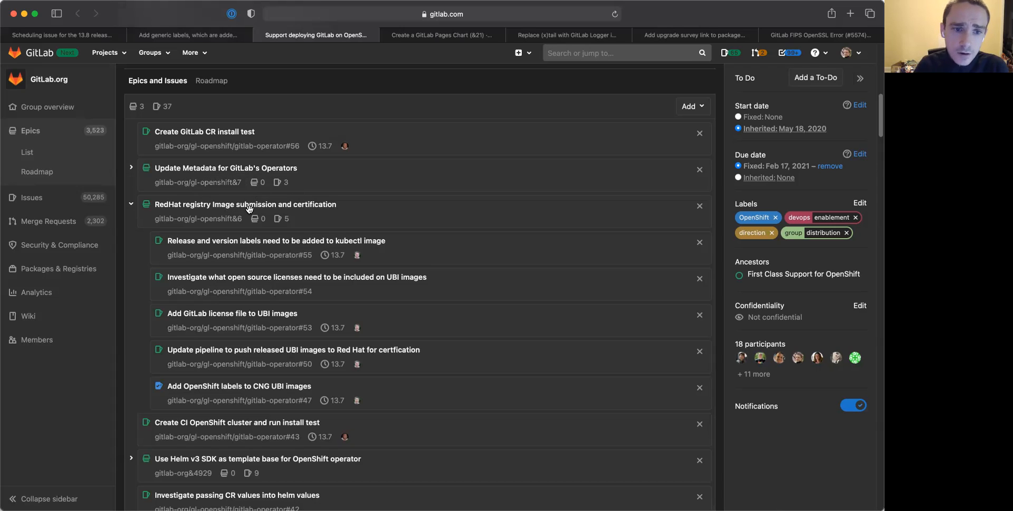
mouse_move(277, 249)
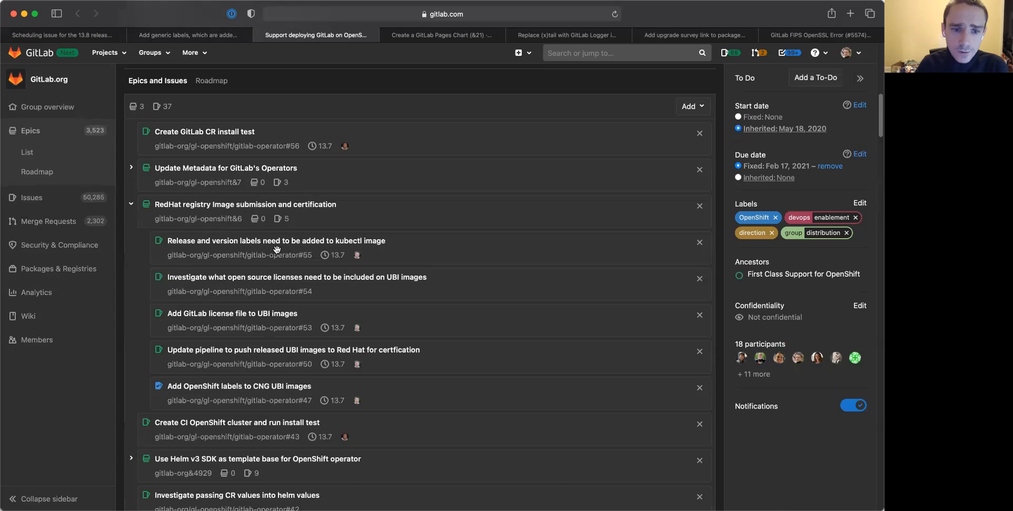
- Scroll to the Helm v3 SDK operator epic's children and bring up link options for the helm chart rendering issue
scroll(down, 3)
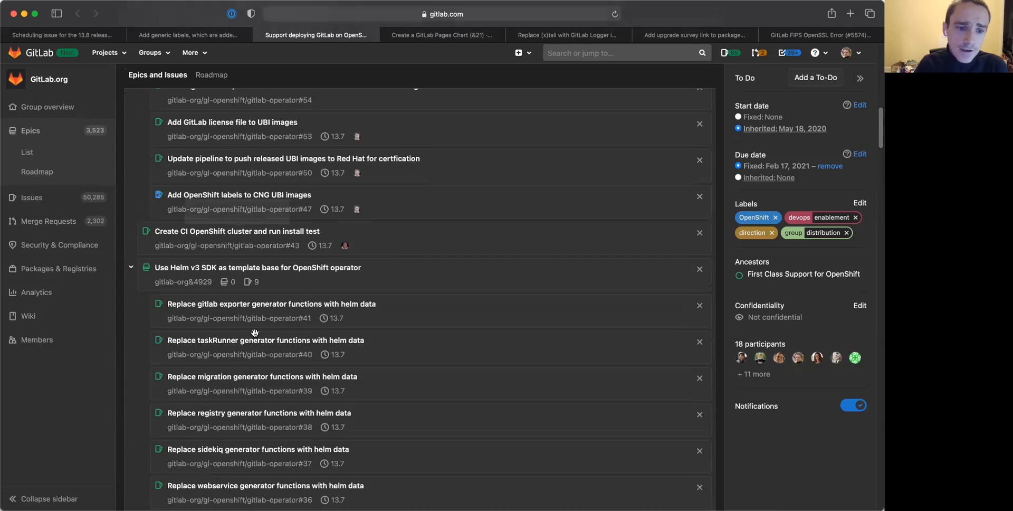
scroll(down, 3)
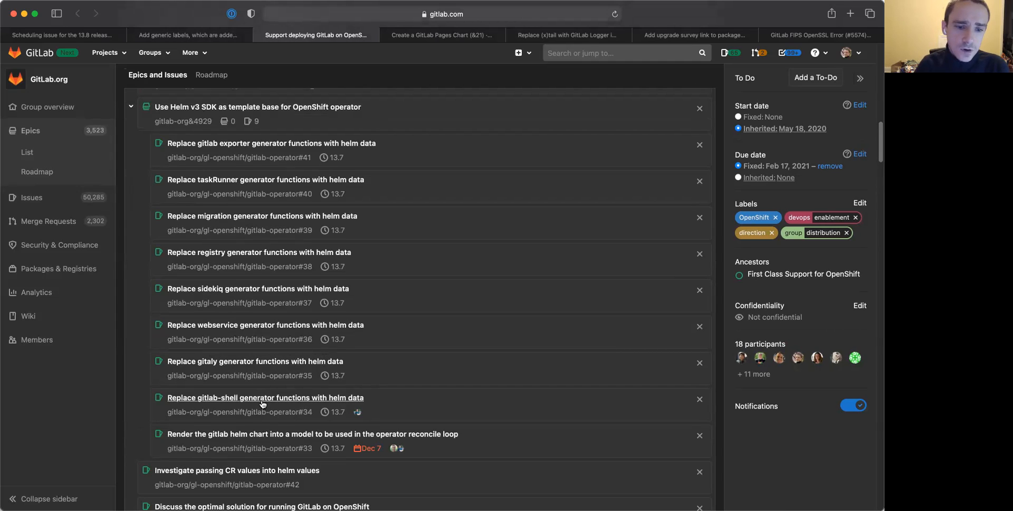
mouse_move(304, 434)
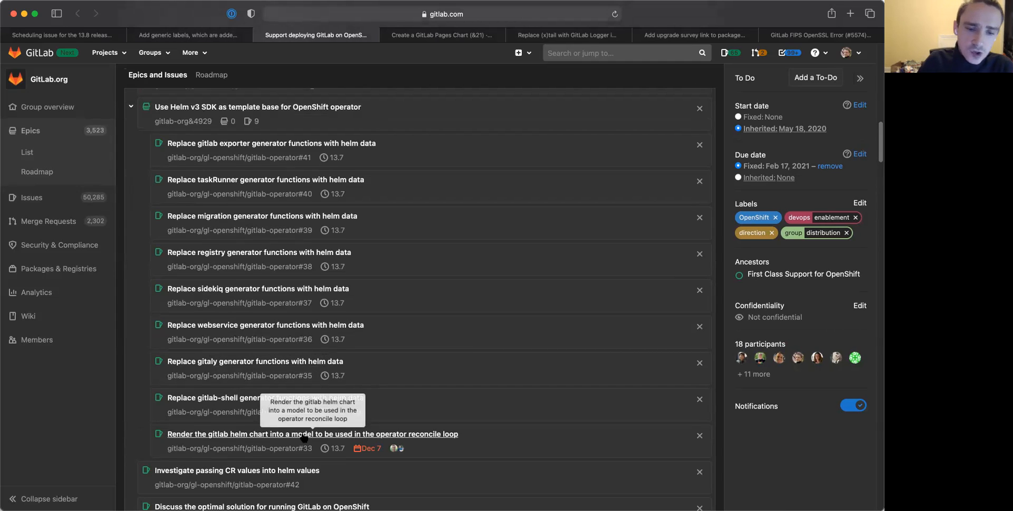
right_click(312, 434)
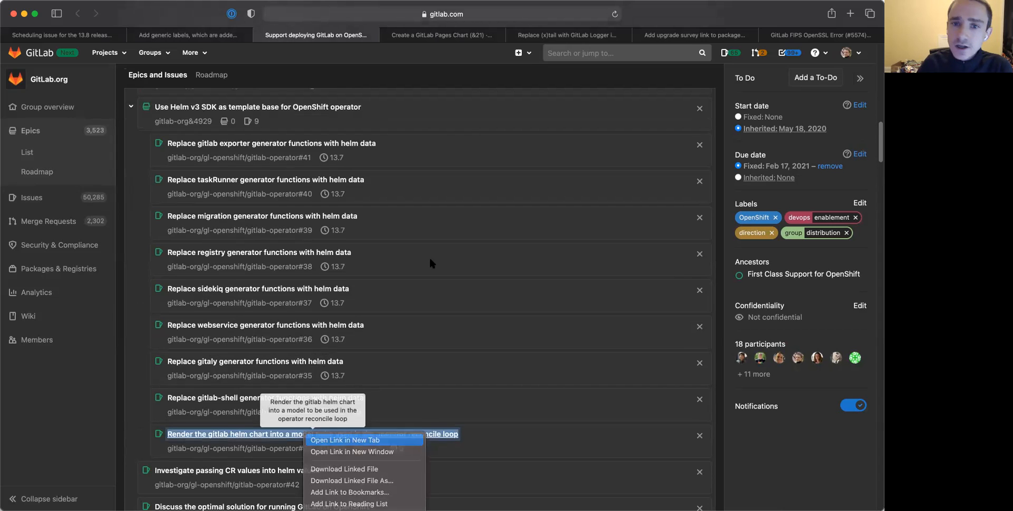
- Open operator issue #33 on rendering the gitlab helm chart into a model in a new tab
click(345, 440)
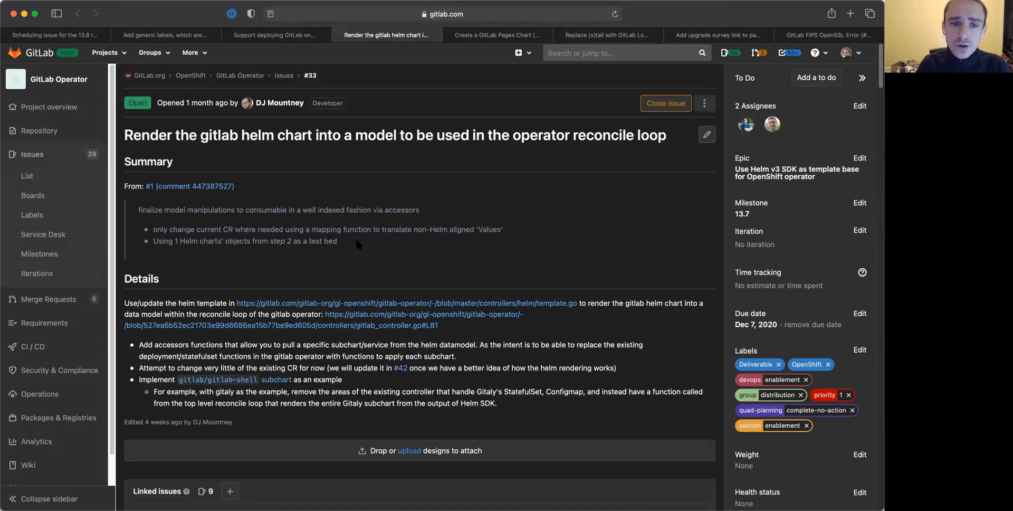
scroll(down, 3)
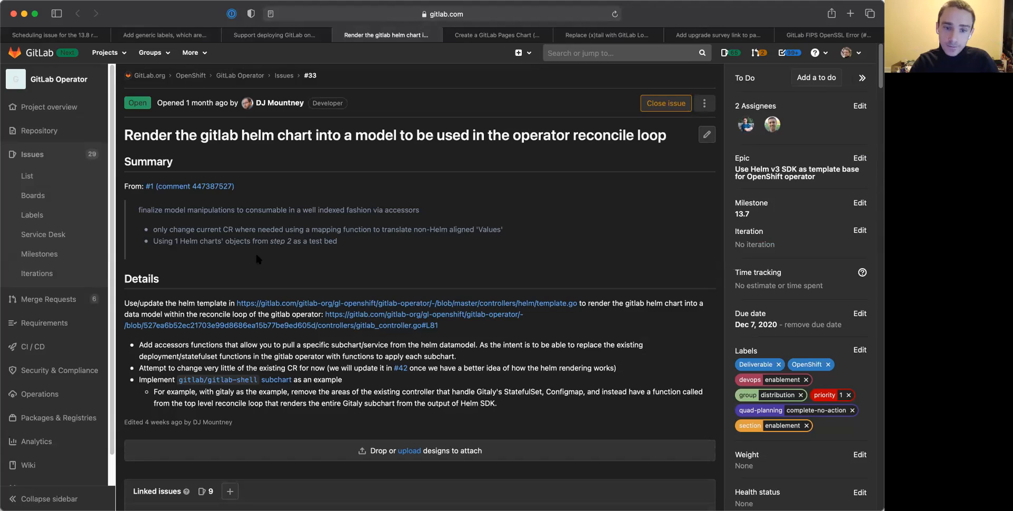
mouse_move(223, 256)
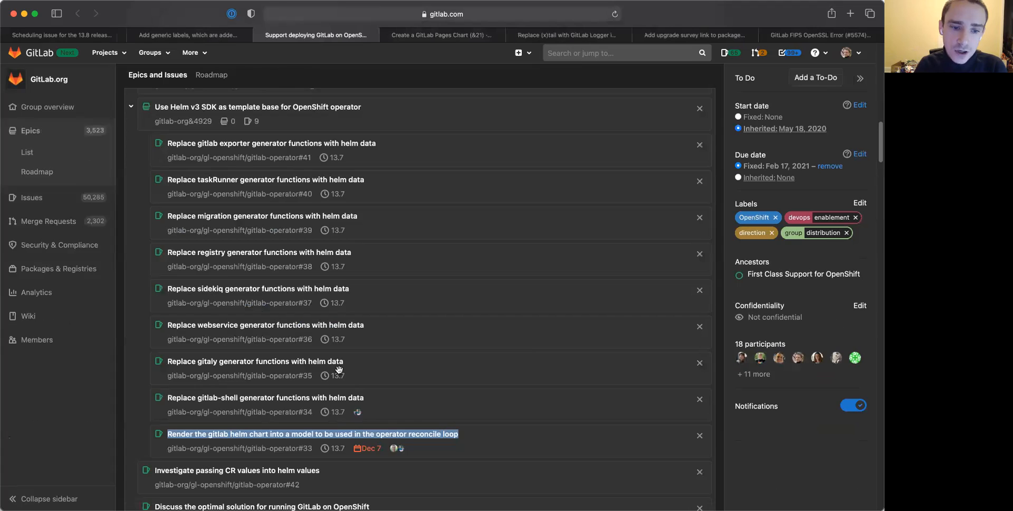
mouse_move(262, 400)
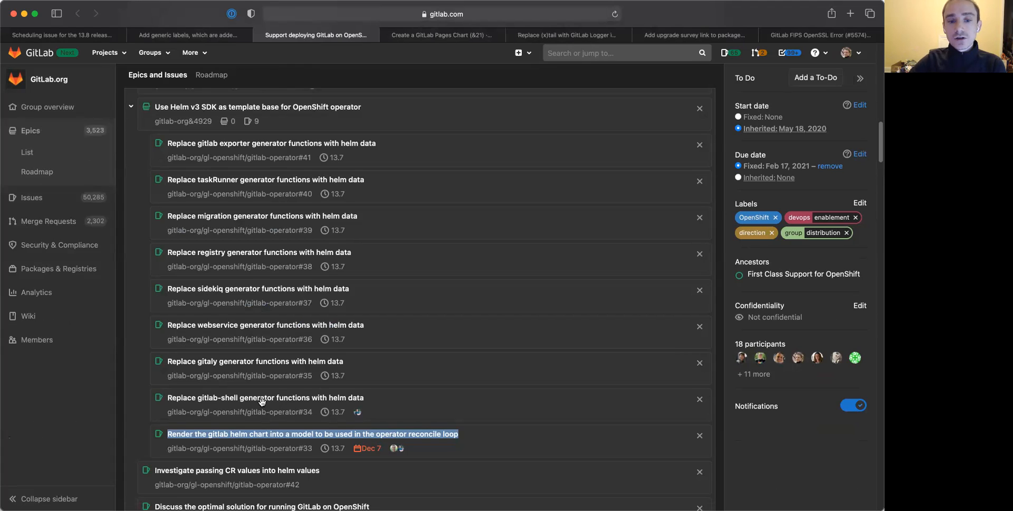
mouse_move(267, 385)
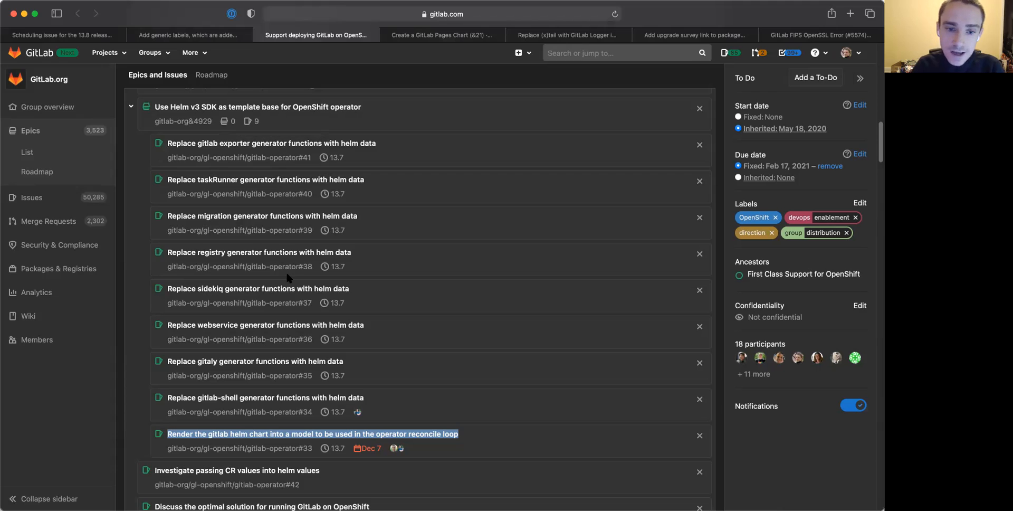
mouse_move(310, 308)
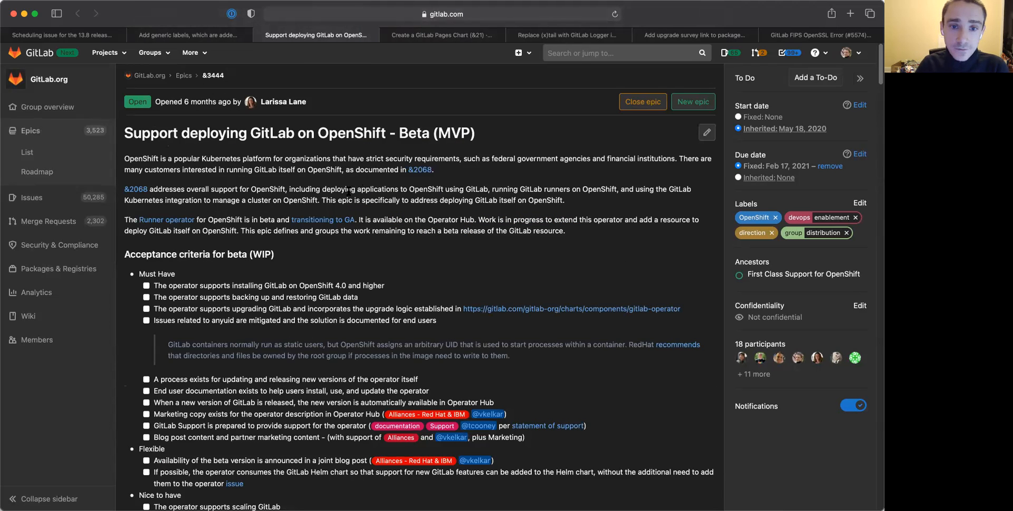
mouse_move(323, 219)
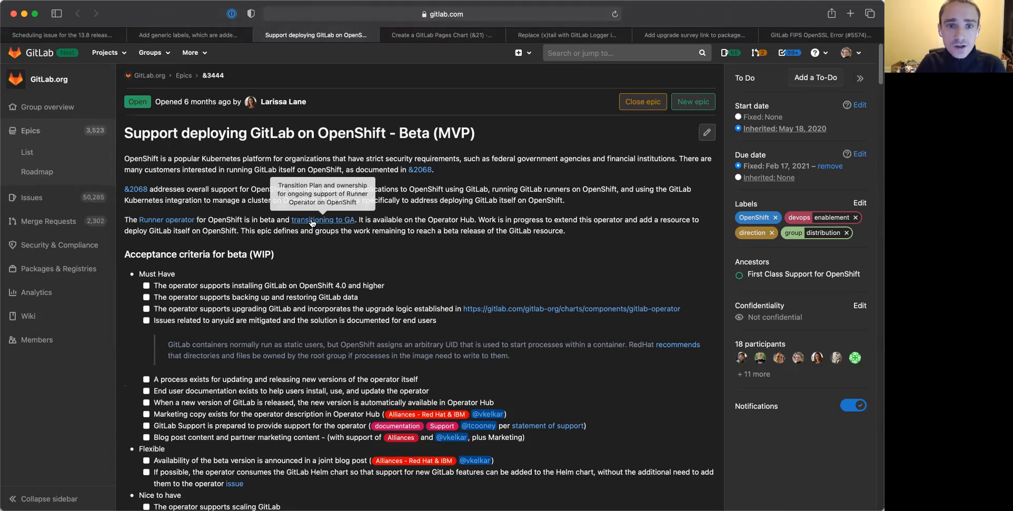
mouse_move(381, 248)
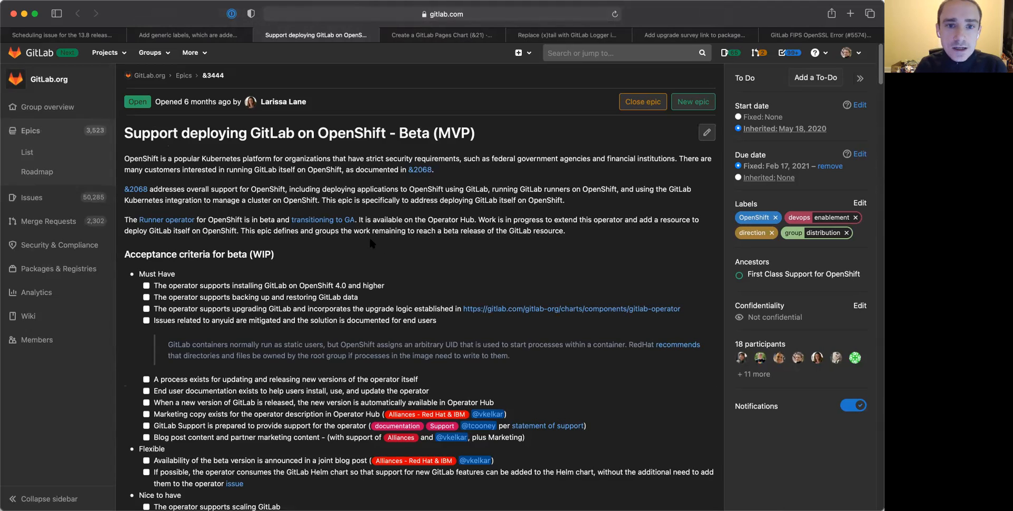
mouse_move(444, 54)
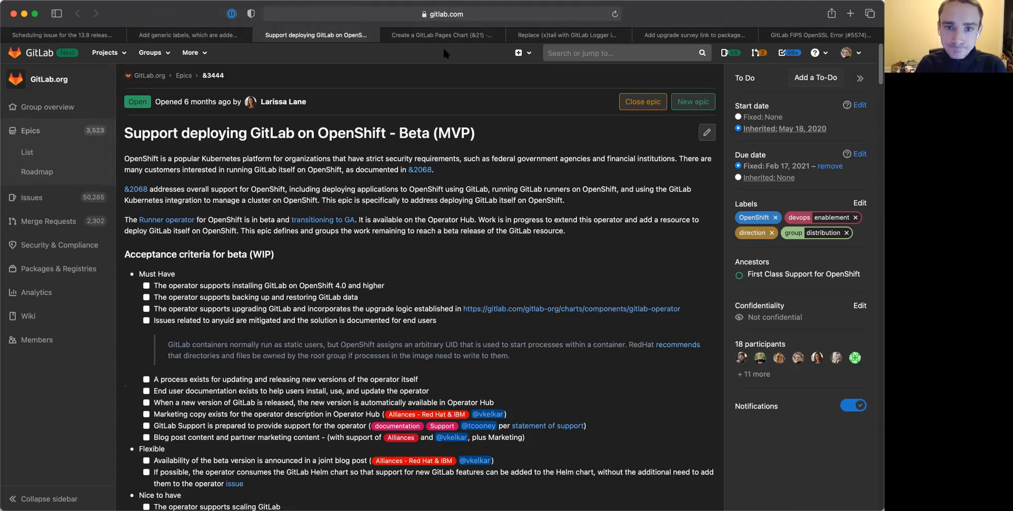
- Switch to the Create a GitLab Pages Chart epic &21 listing its four child issues
click(440, 35)
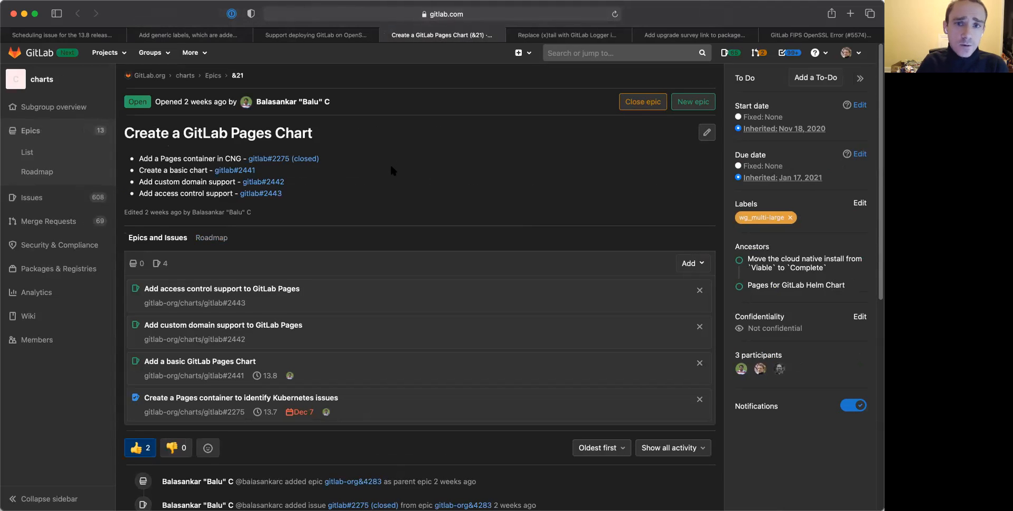
mouse_move(366, 168)
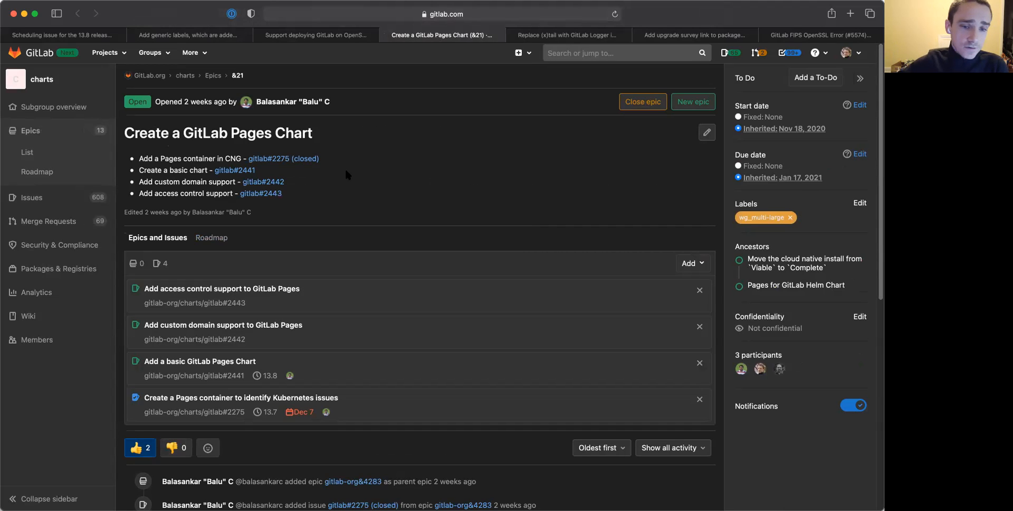
mouse_move(356, 182)
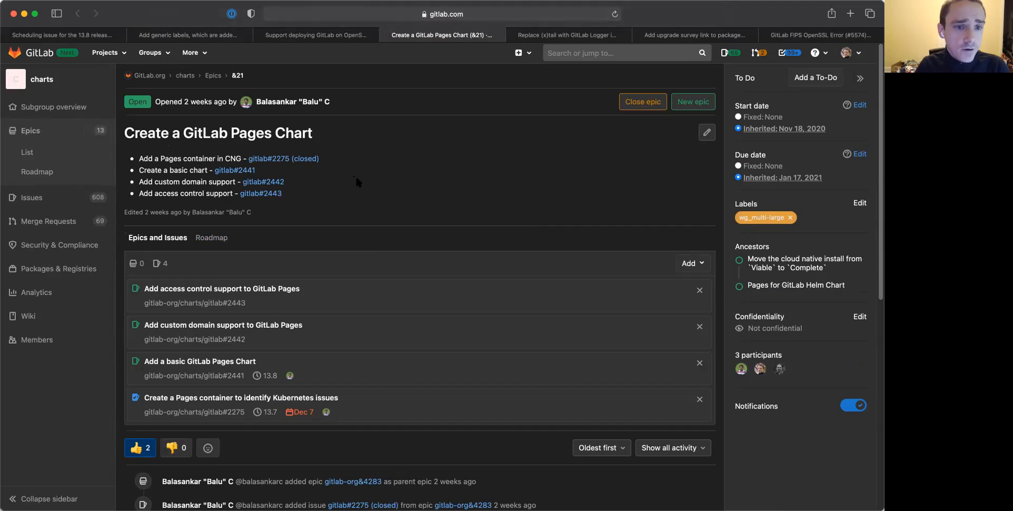
mouse_move(359, 205)
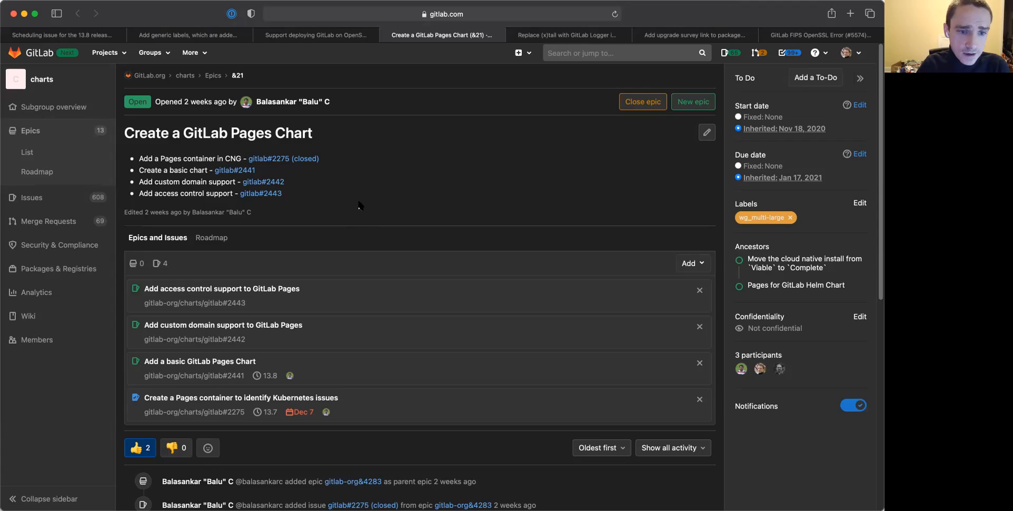
mouse_move(388, 195)
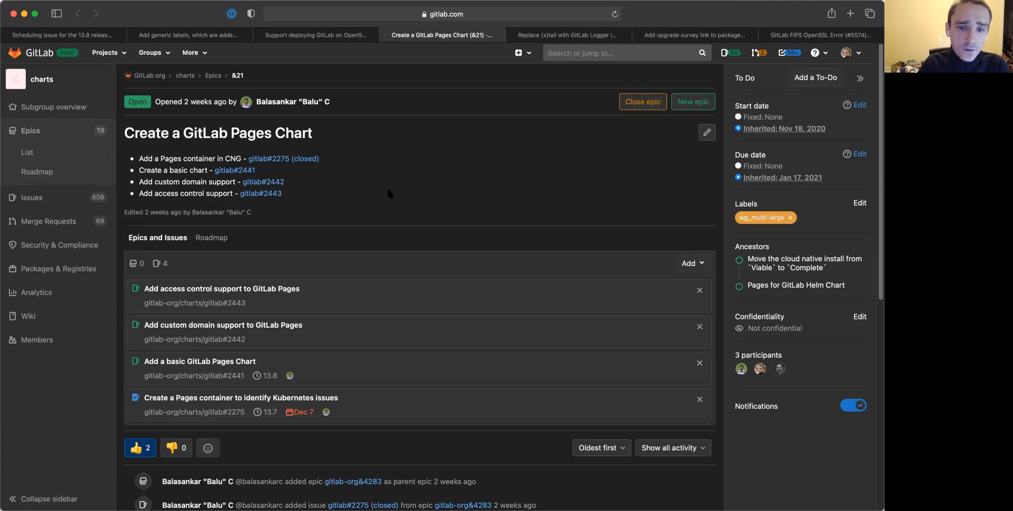
mouse_move(367, 180)
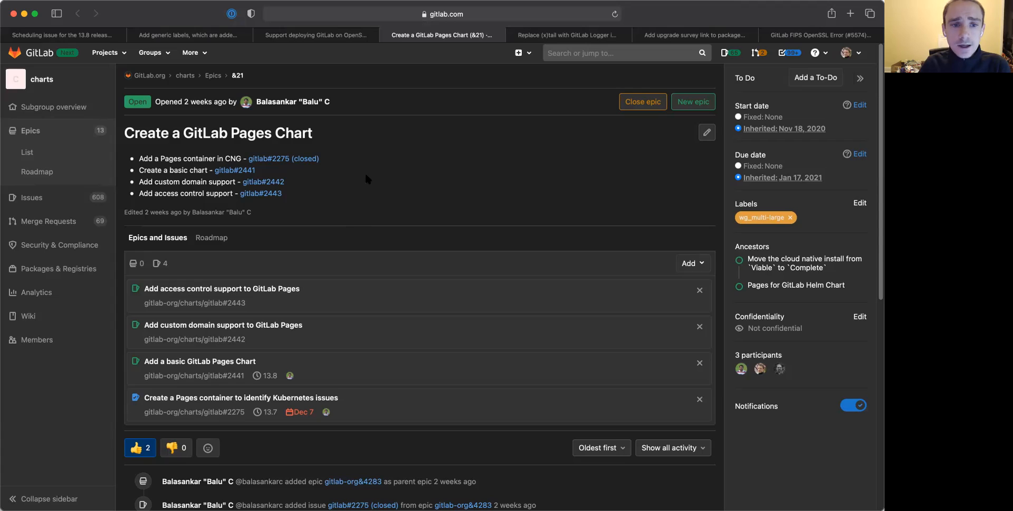
mouse_move(355, 178)
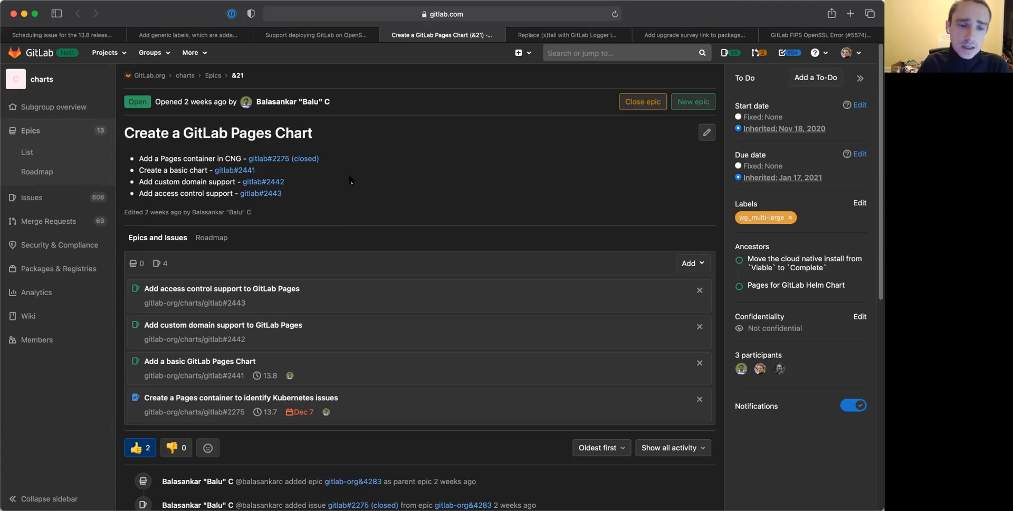
mouse_move(344, 178)
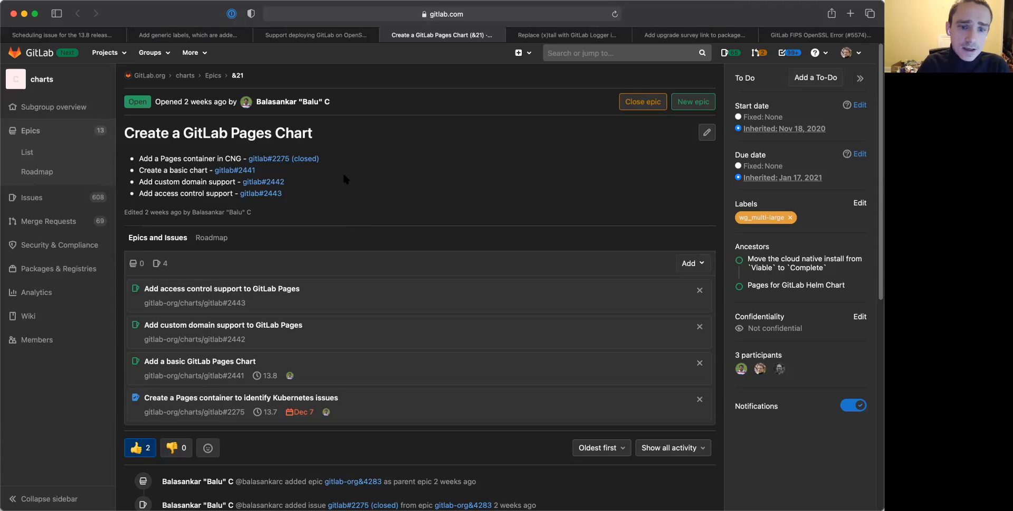
mouse_move(274, 178)
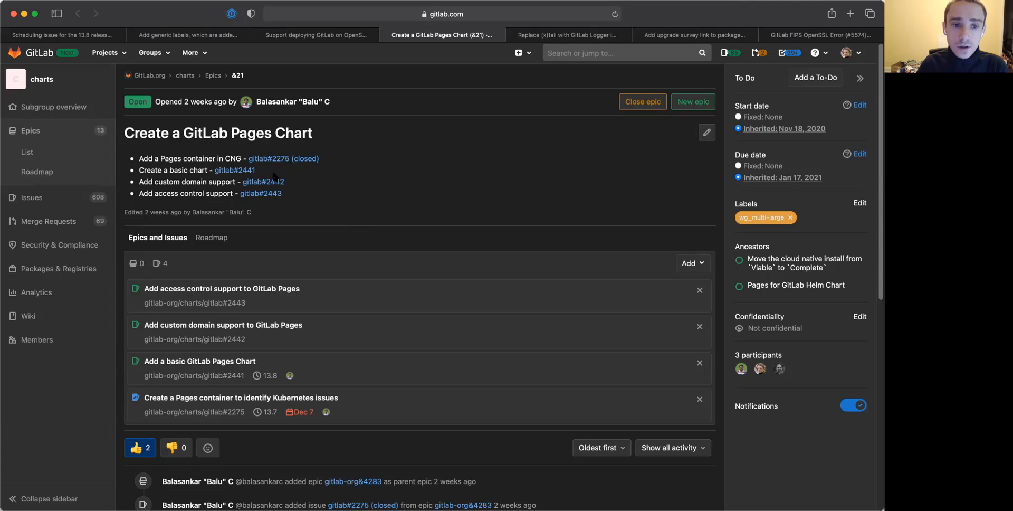
mouse_move(304, 186)
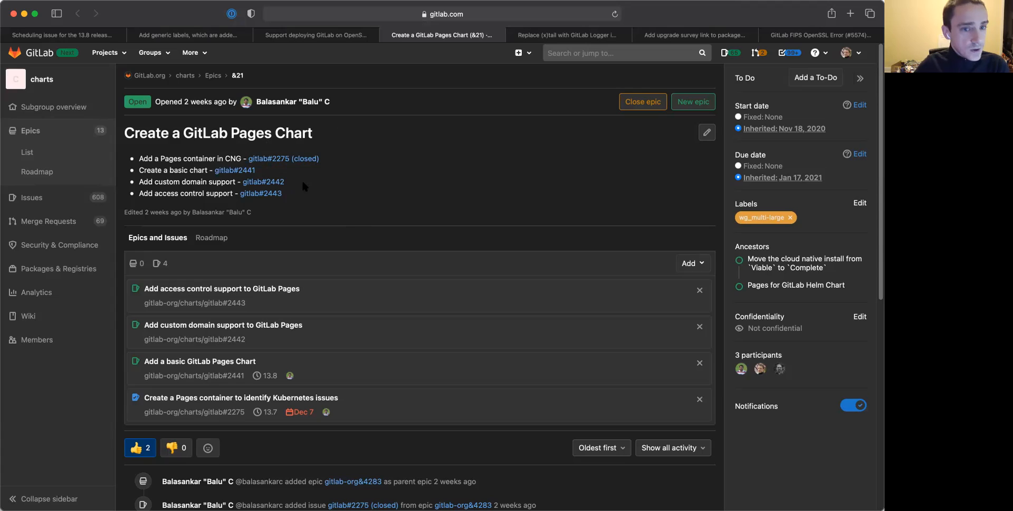
mouse_move(327, 196)
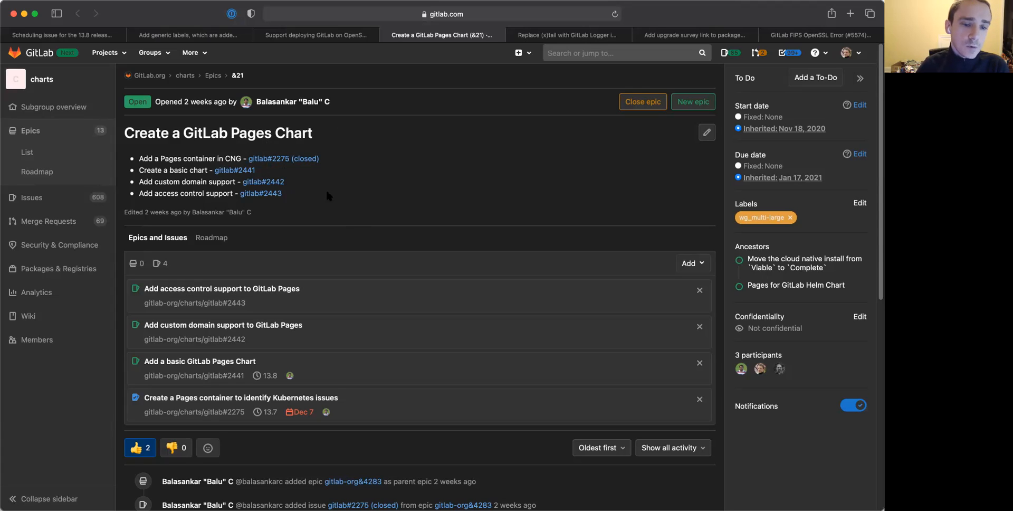
mouse_move(354, 213)
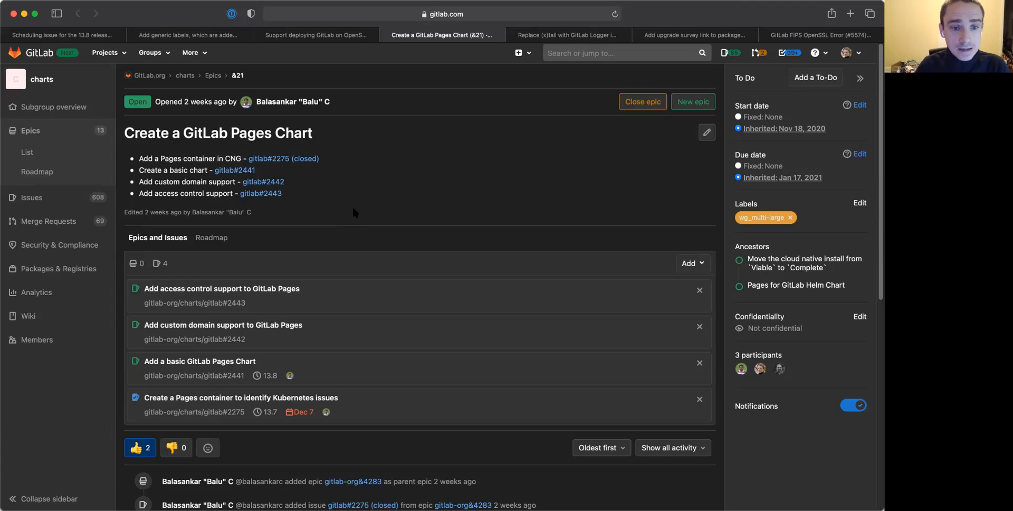
mouse_move(513, 82)
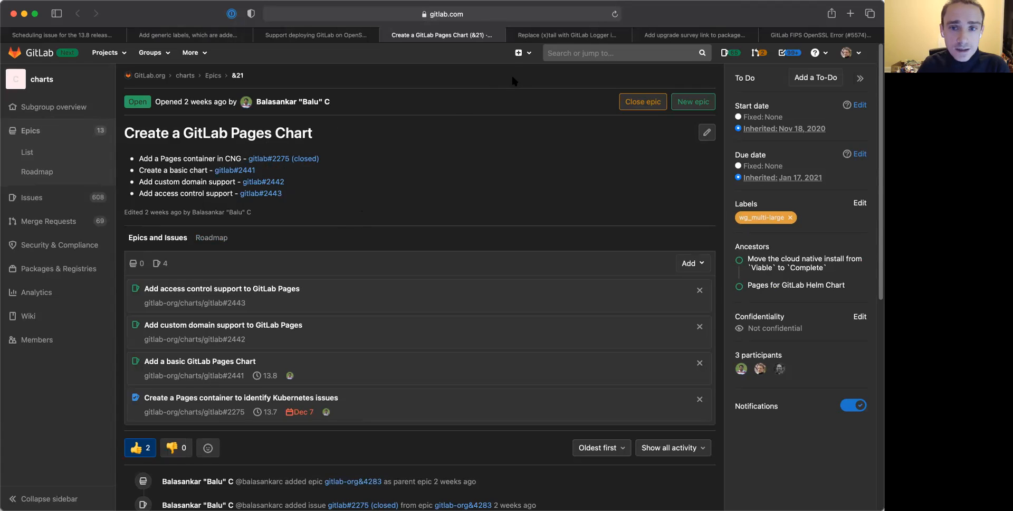
- Review the Replace (x)tail with GitLab Logger epic &20's overview, context and deliverables
click(568, 35)
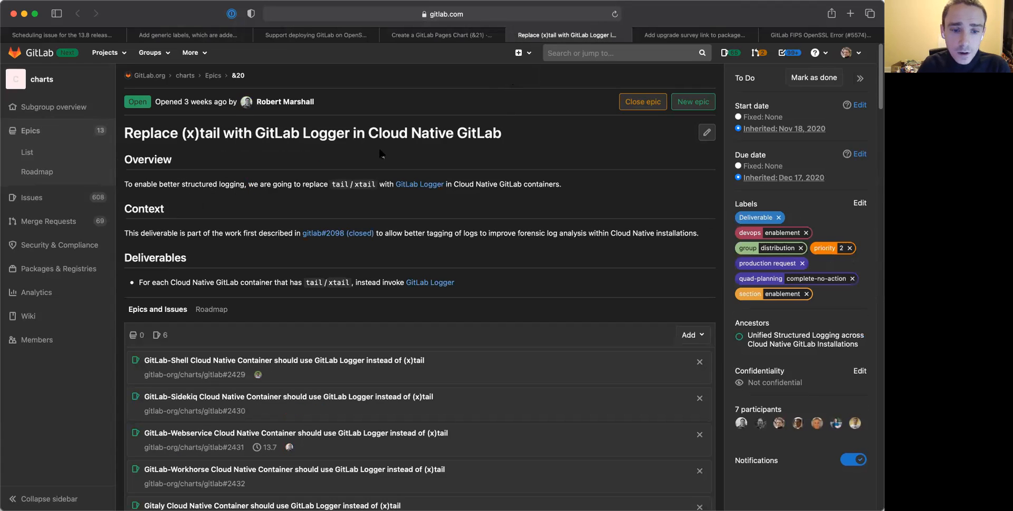
mouse_move(433, 179)
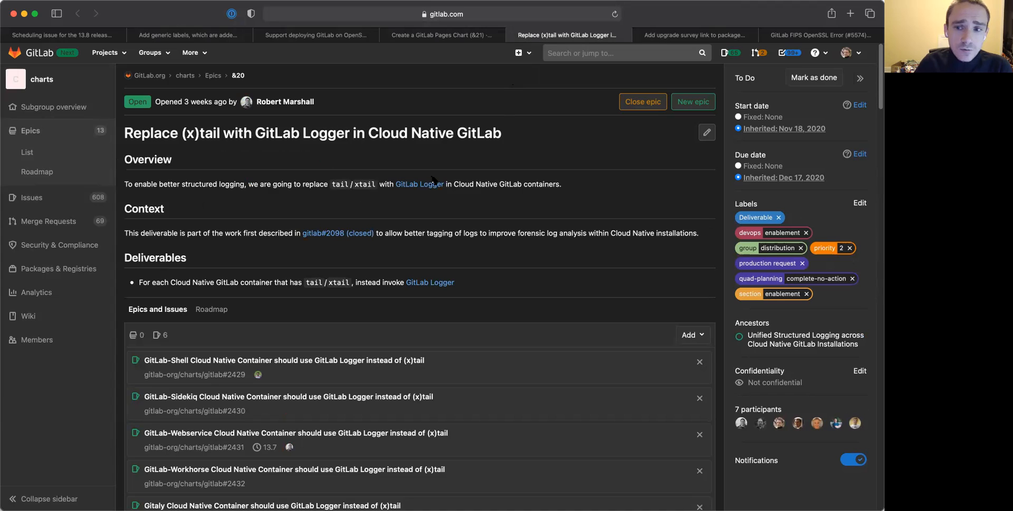
mouse_move(255, 235)
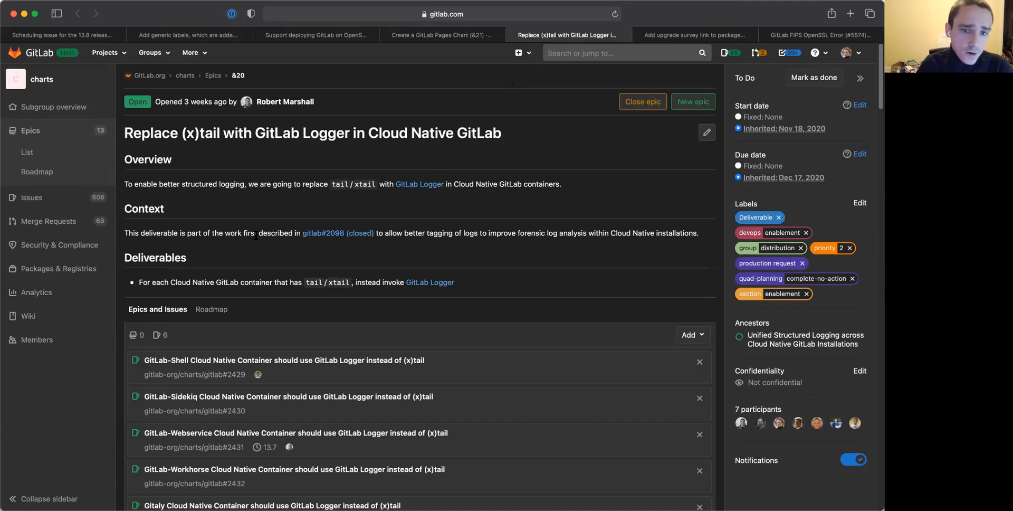
scroll(down, 3)
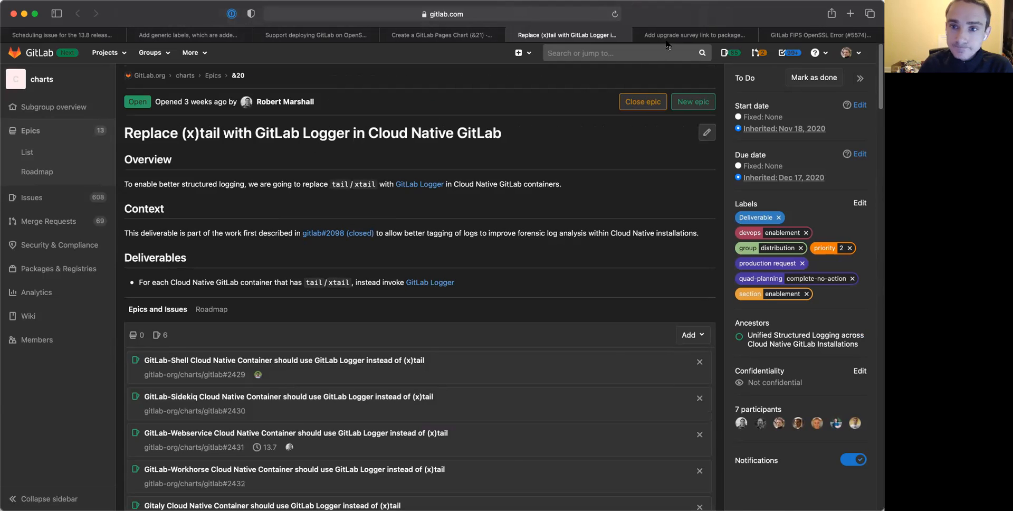
- Highlight the proposed console survey message in issue #292432, then move to FIPS OpenSSL Error issue #5574
click(694, 35)
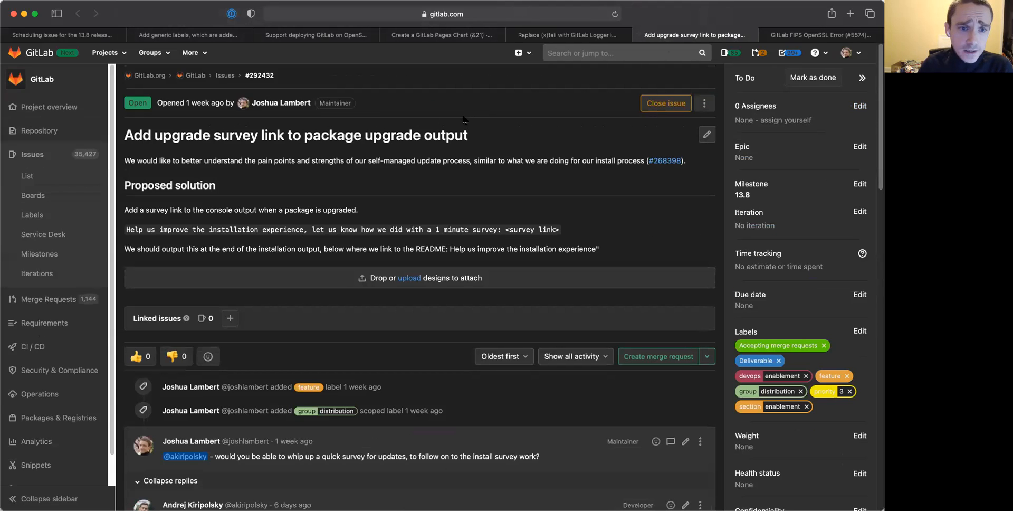
mouse_move(458, 120)
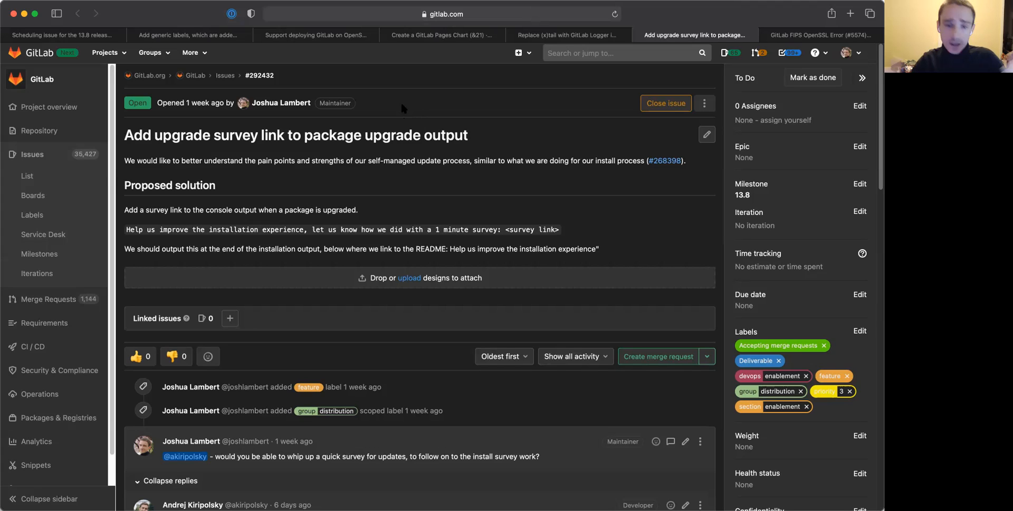
mouse_move(530, 226)
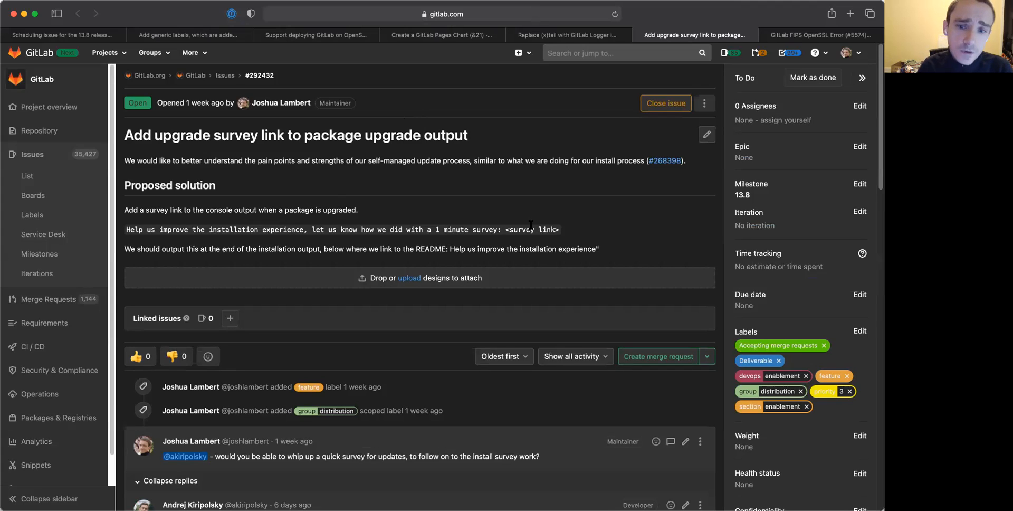
drag(157, 229, 558, 229)
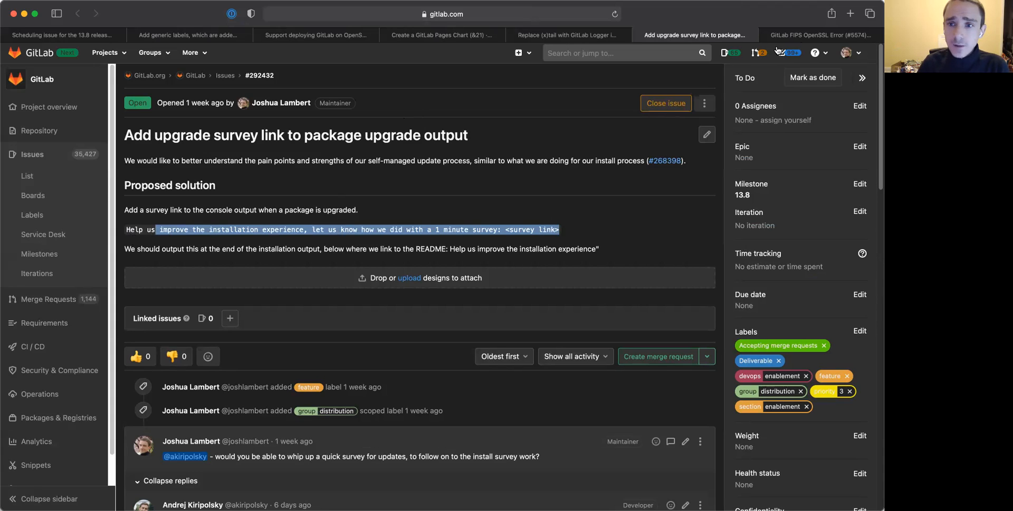
click(821, 35)
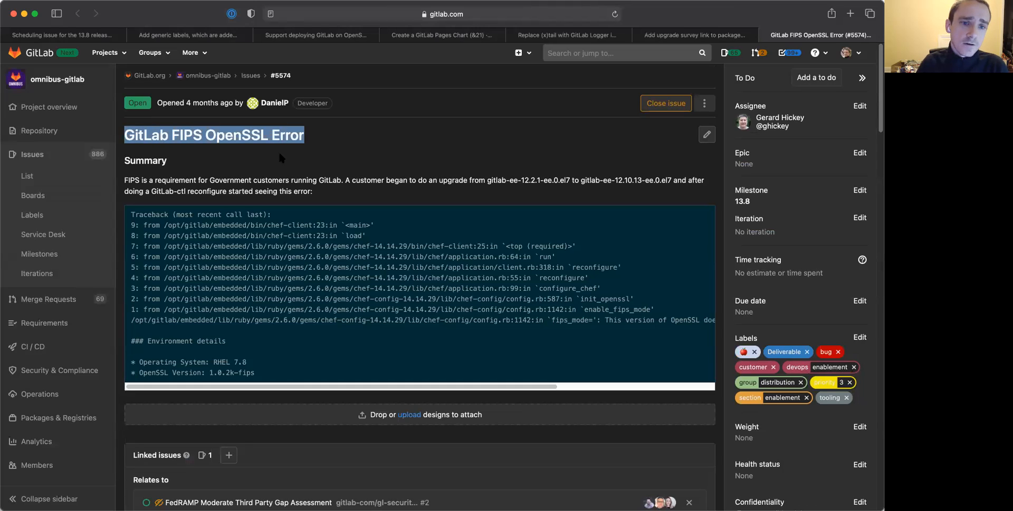
mouse_move(293, 160)
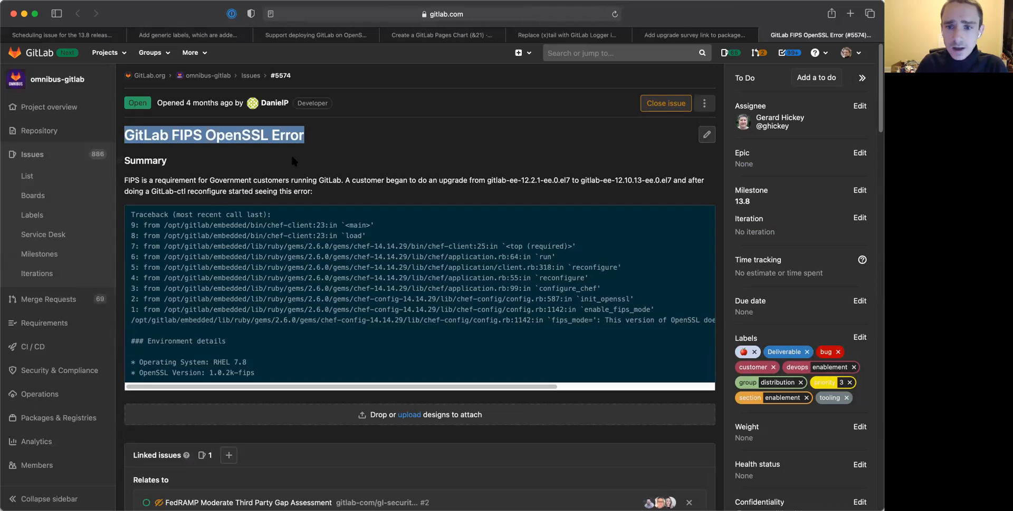
mouse_move(350, 171)
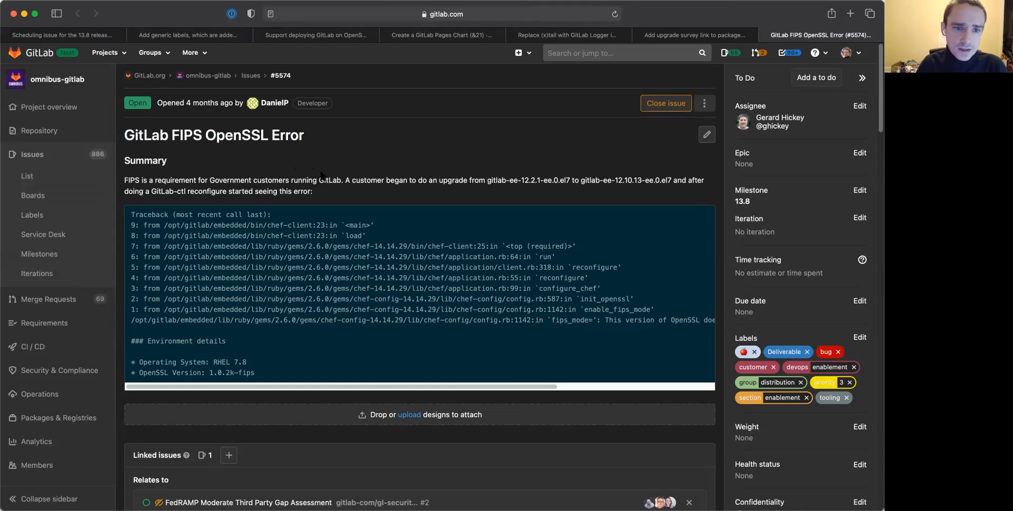
- Scroll through the FIPS OpenSSL Error issue #5574 comments about air-gapped prospects
scroll(down, 3)
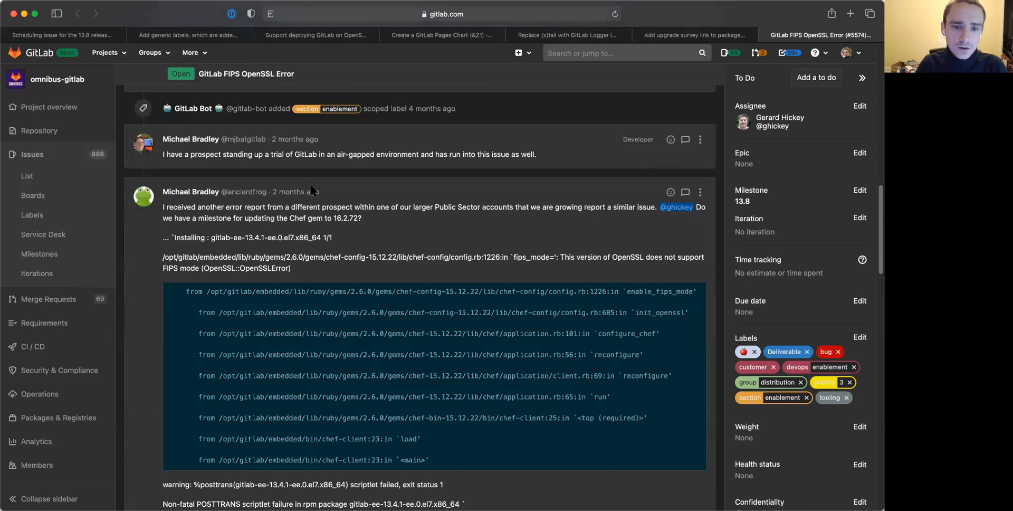
scroll(down, 3)
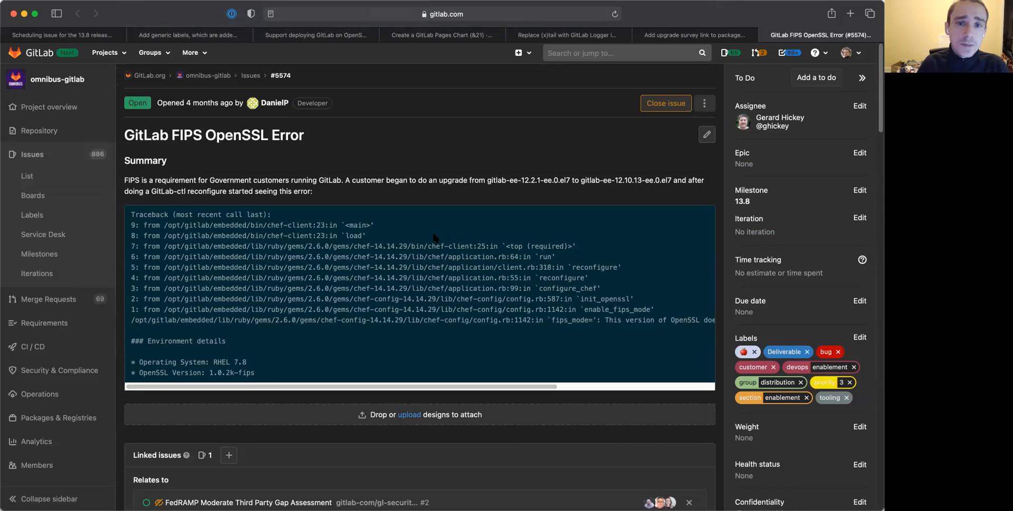
mouse_move(419, 238)
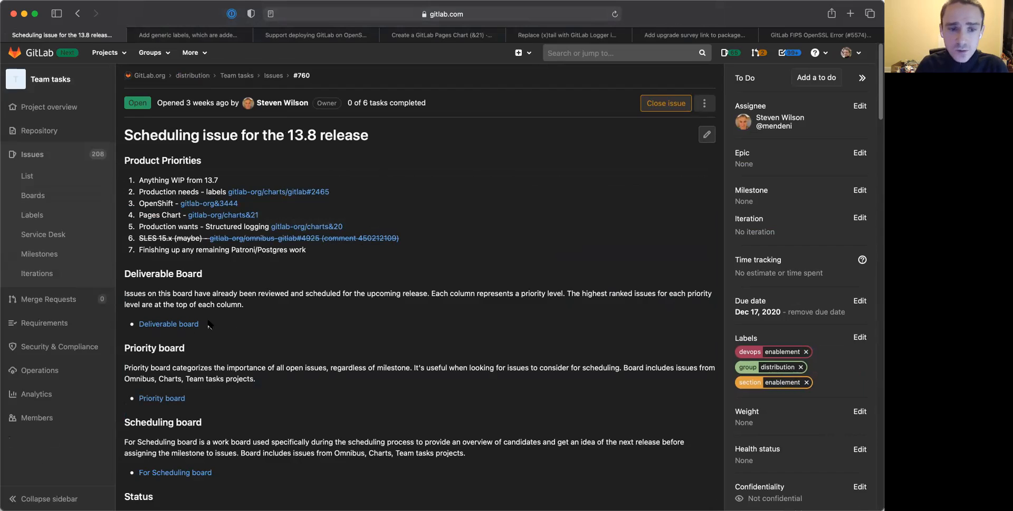
mouse_move(255, 323)
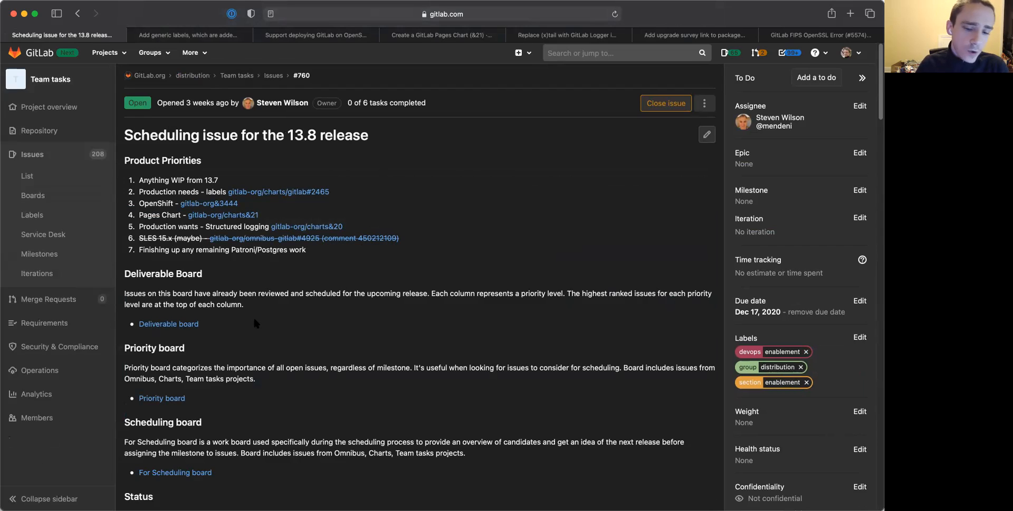